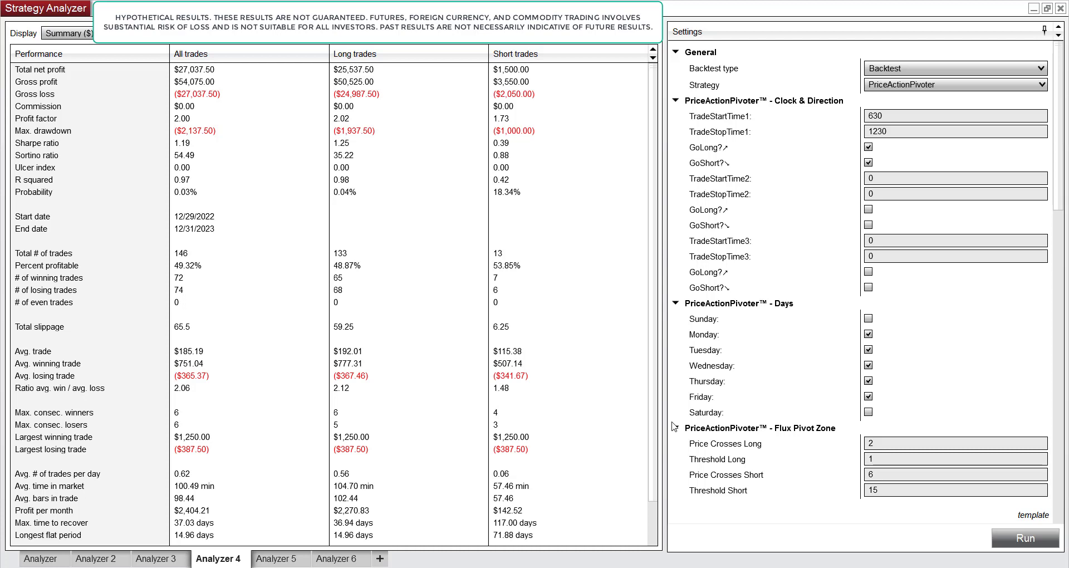
mouse_move(687, 364)
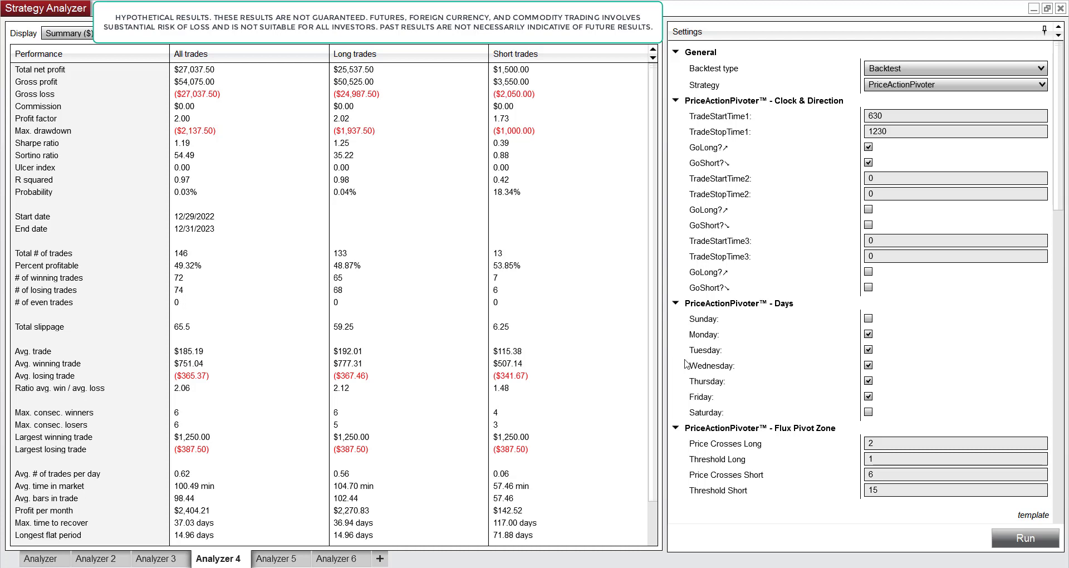
mouse_move(833, 164)
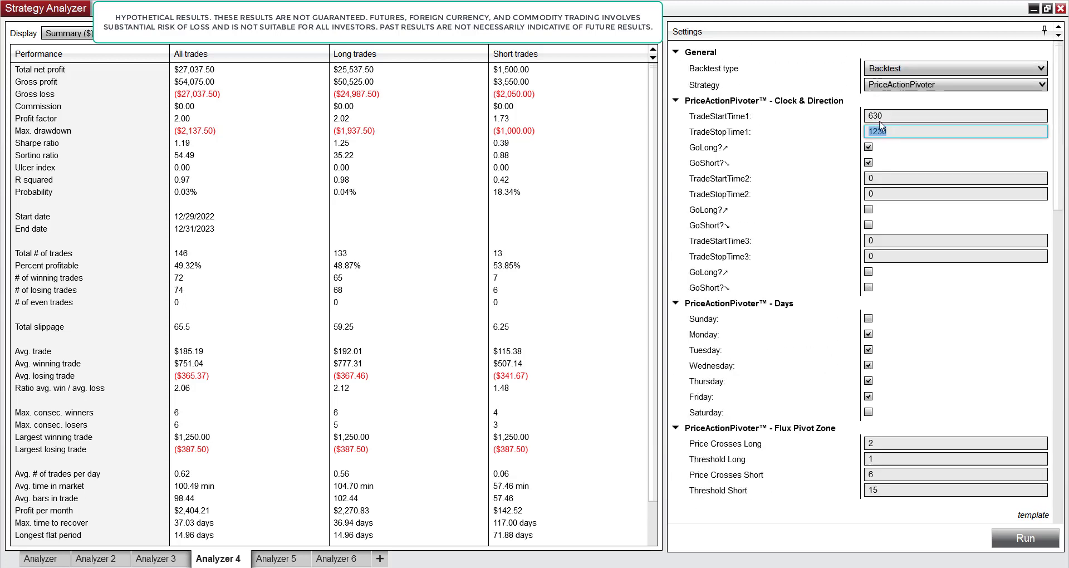
Scroll through the results, then switch Display to the monthly Analysis breakdown.
scroll("down", 3)
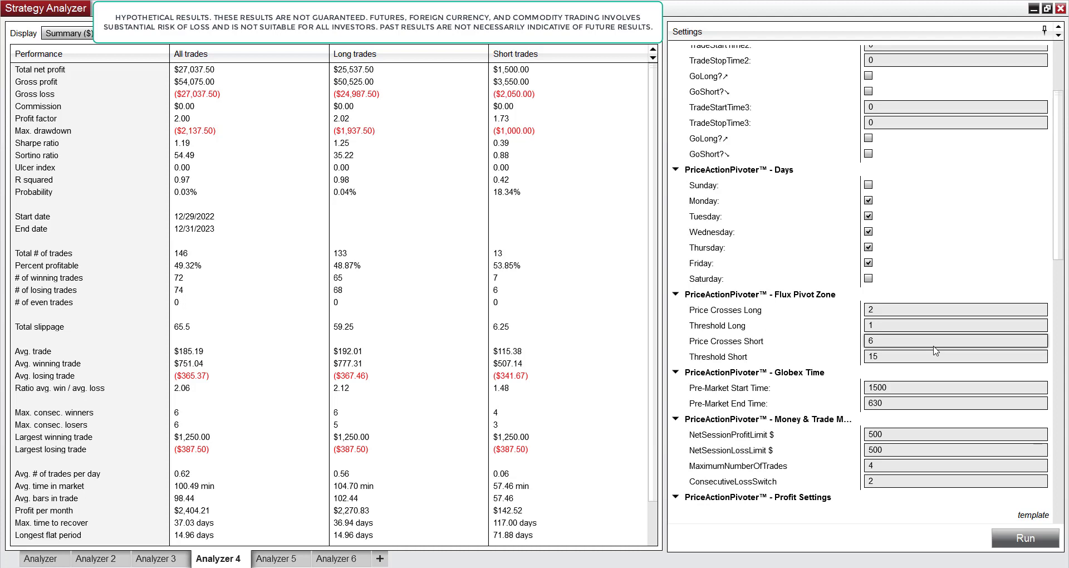
scroll("down", 3)
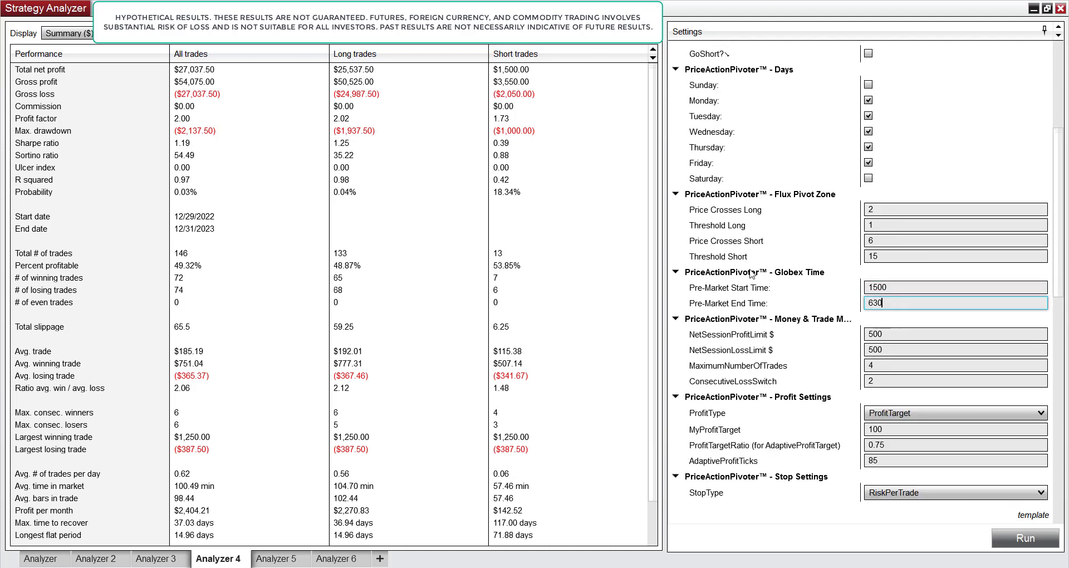
scroll("down", 3)
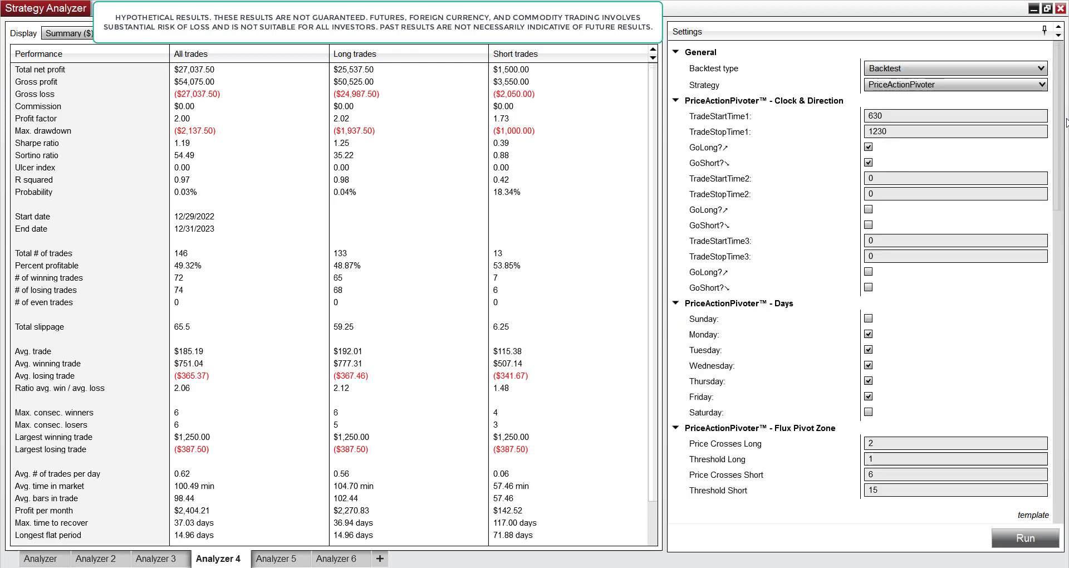
mouse_move(1055, 381)
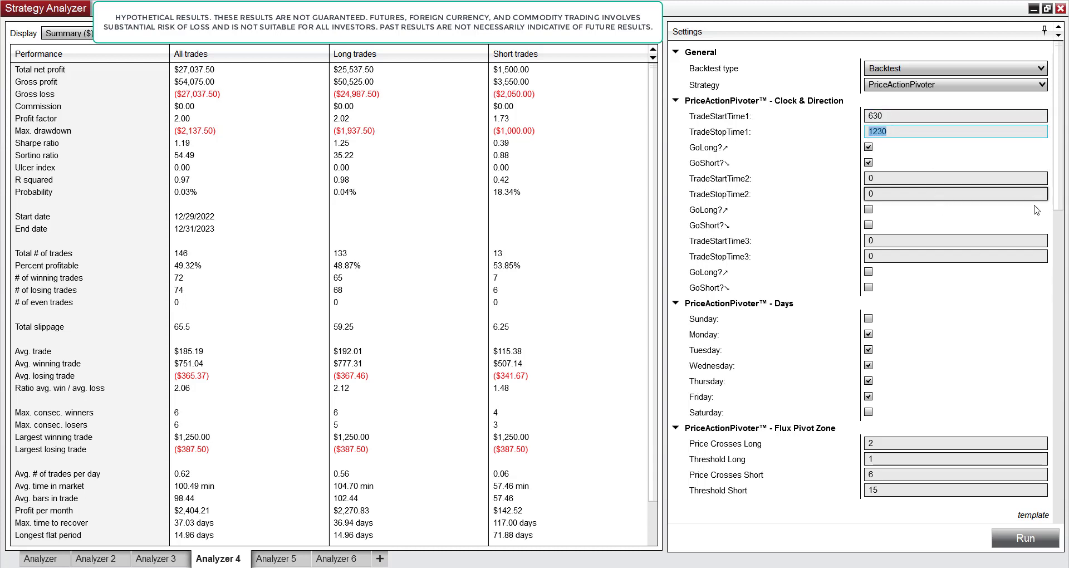
scroll("down", 3)
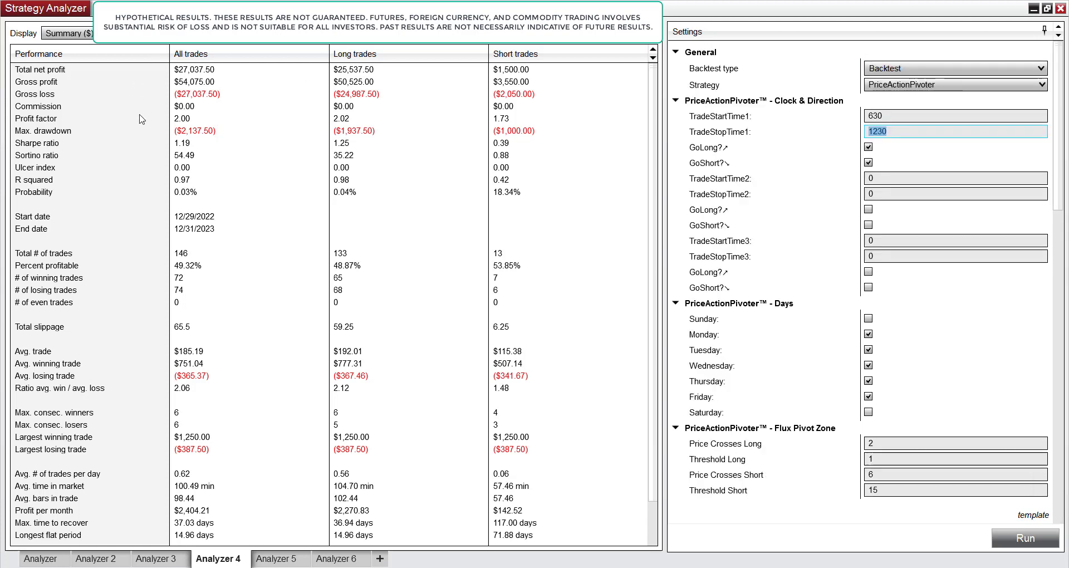
left_click(65, 32)
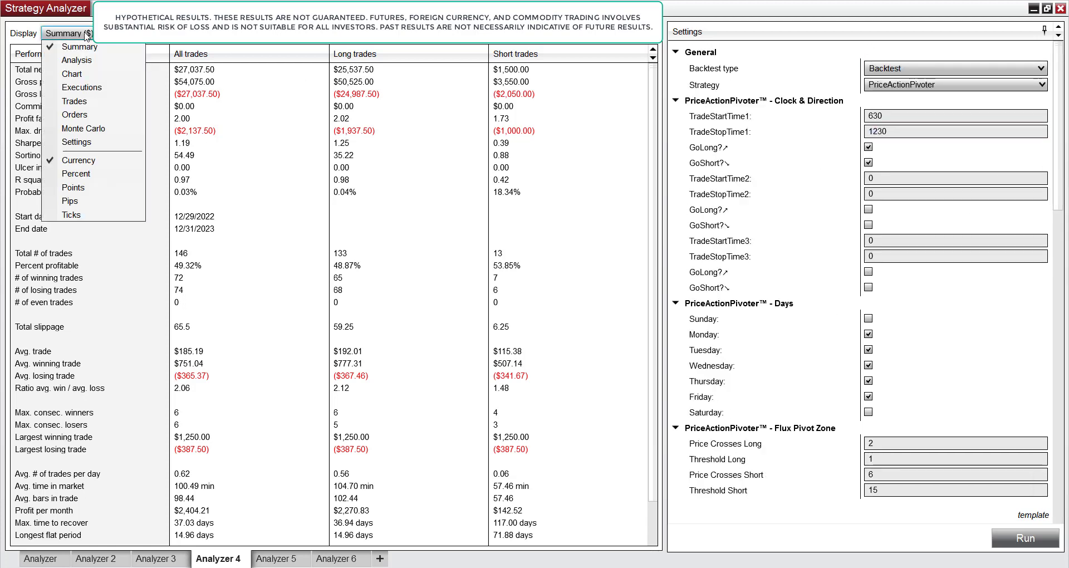
left_click(76, 60)
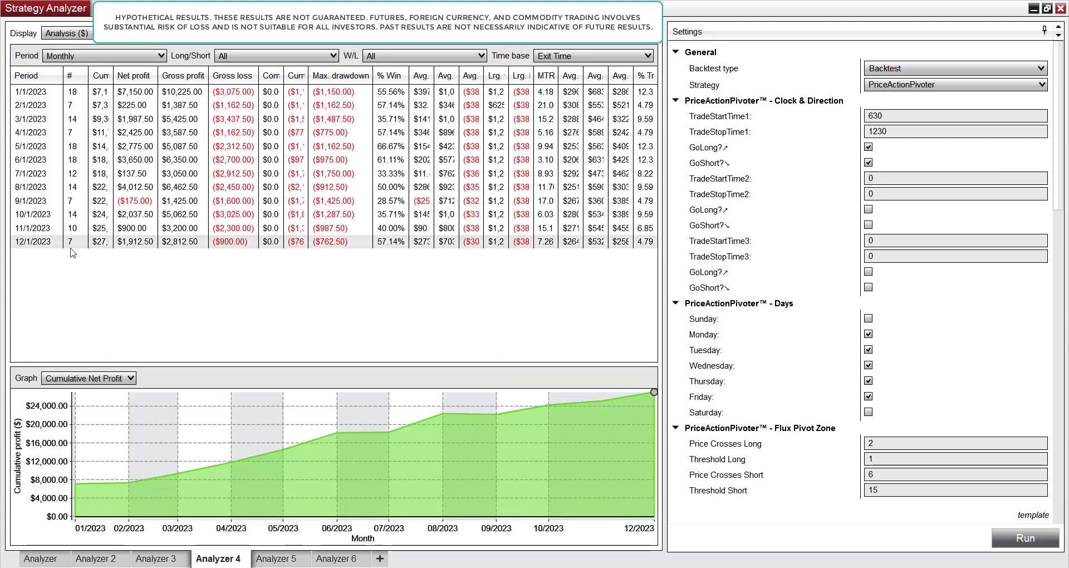
Change the analysis Period to Daily, then show the trades on the chart.
left_click(66, 33)
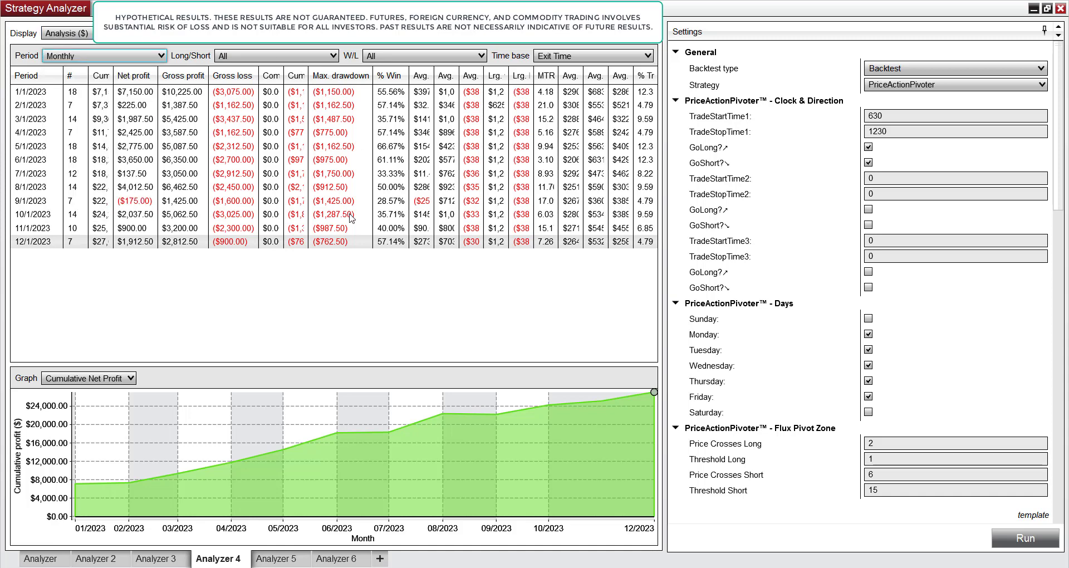
left_click(103, 55)
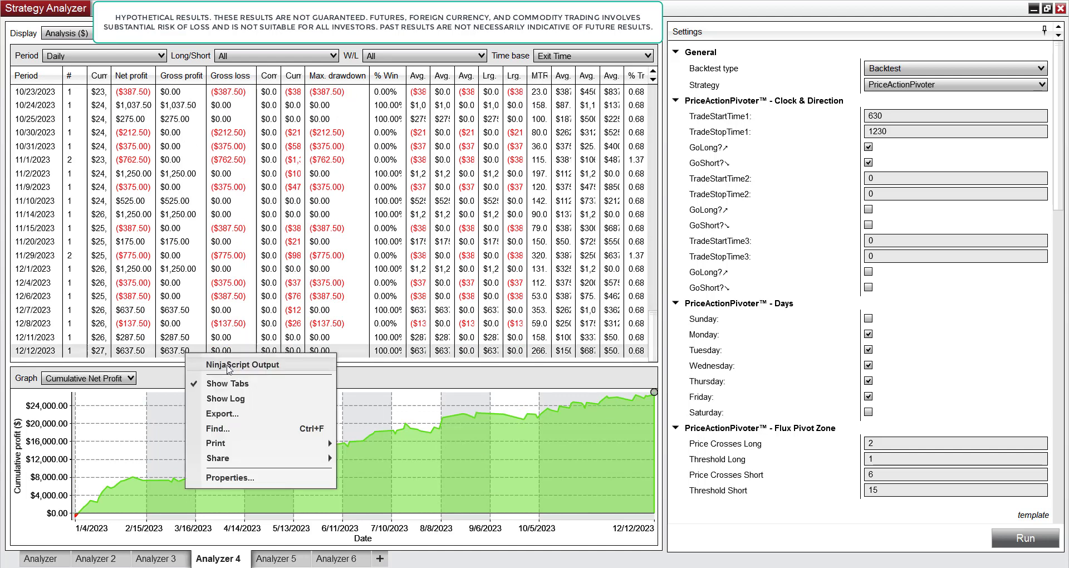
left_click(67, 33)
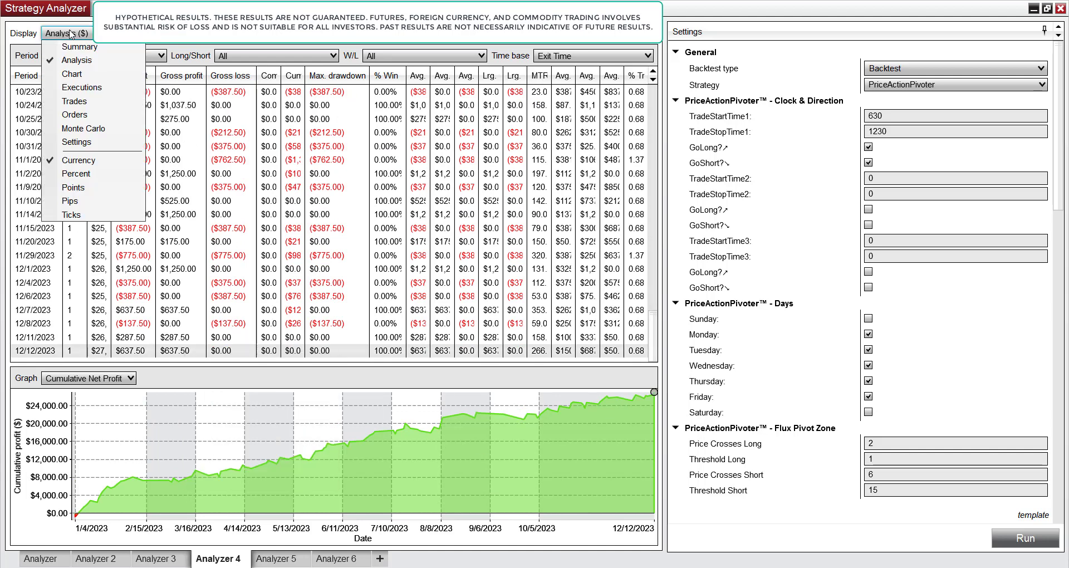
left_click(72, 73)
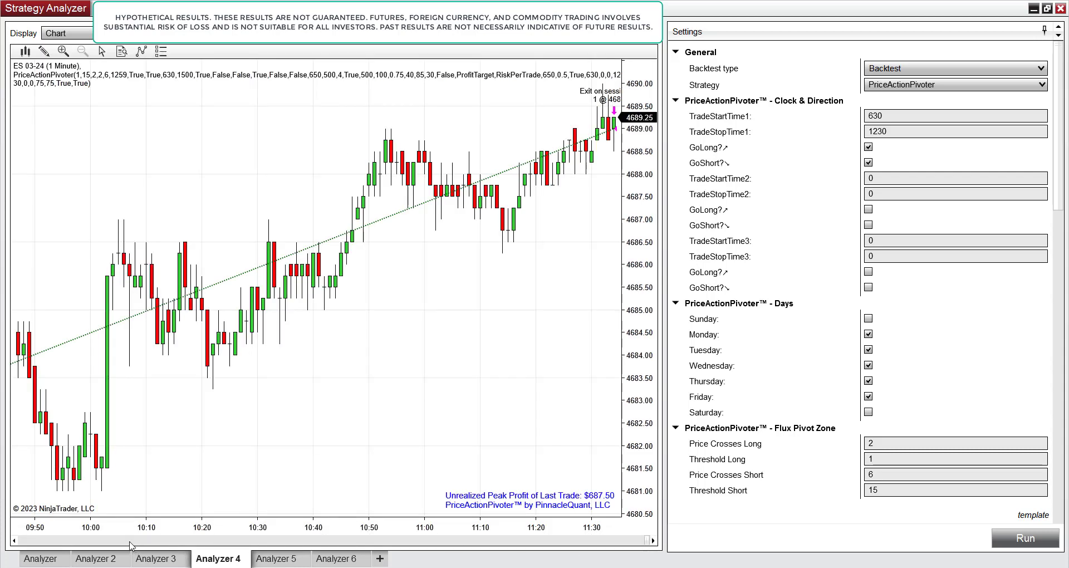
Switch Display back to Summary, showing $27,037.50 net profit over 146 trades.
left_click(61, 33)
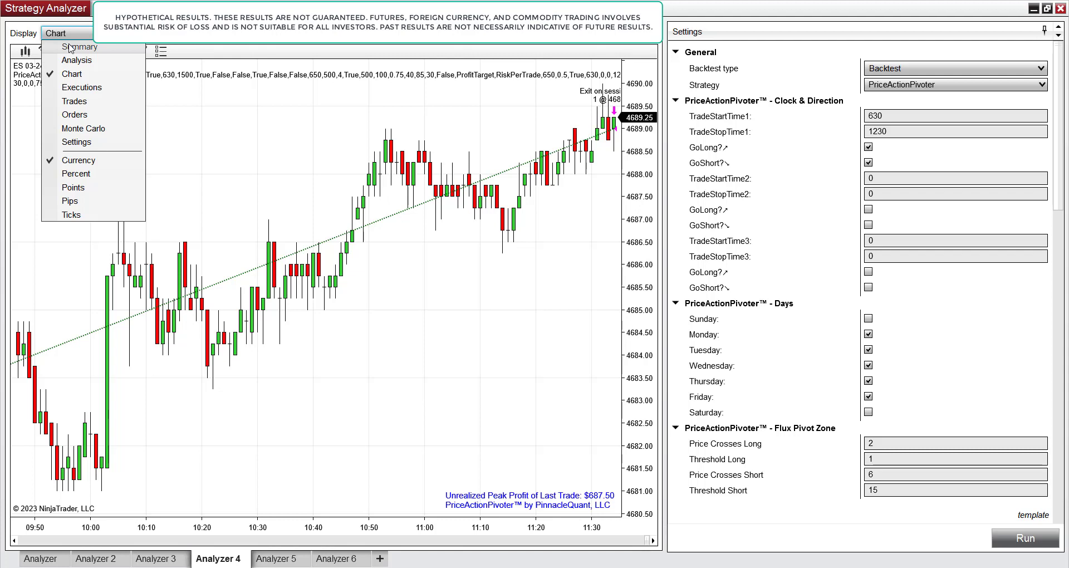
left_click(80, 46)
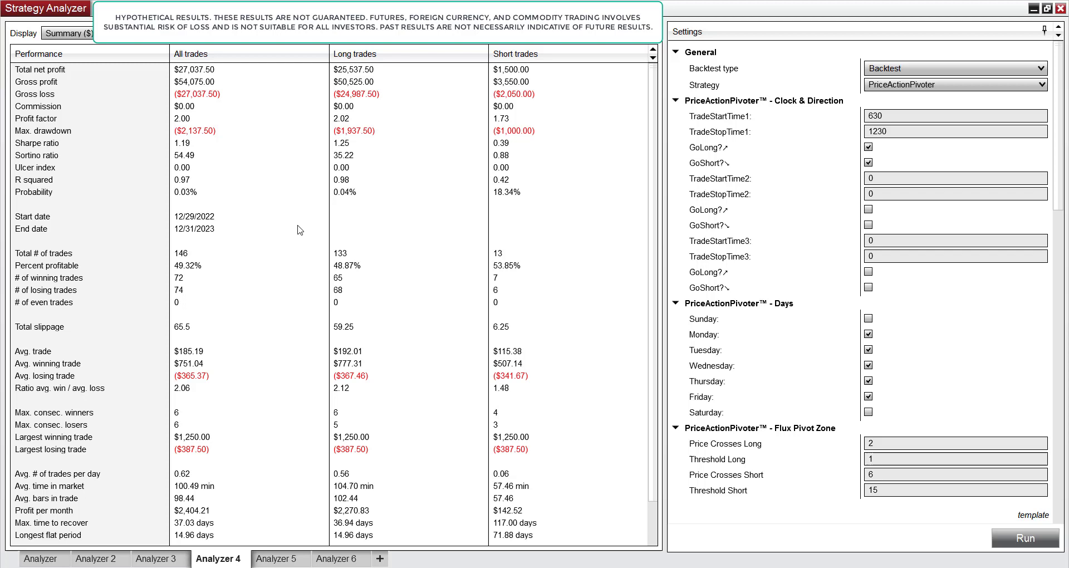
mouse_move(215, 80)
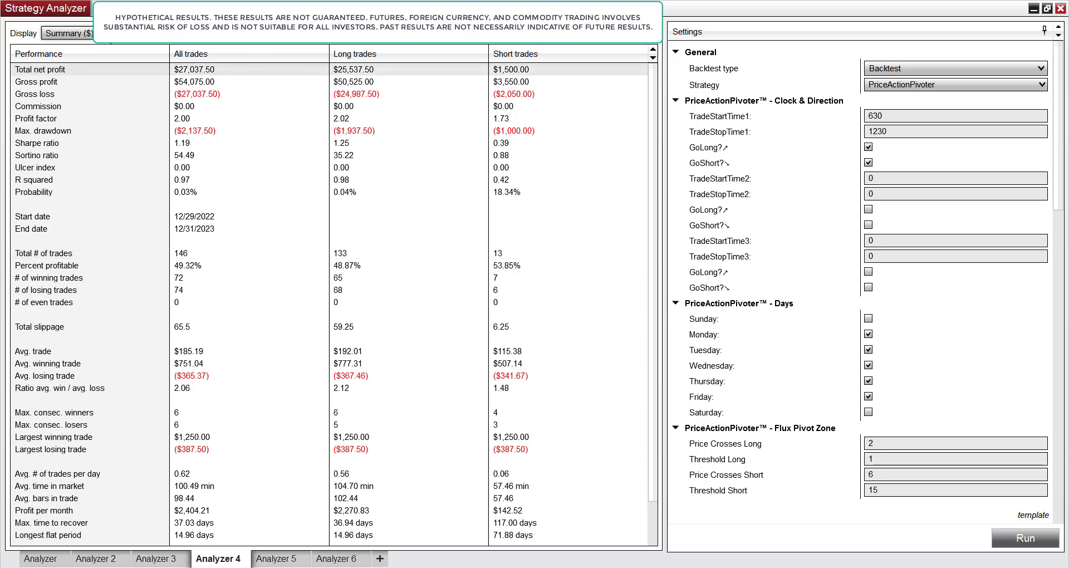
mouse_move(453, 358)
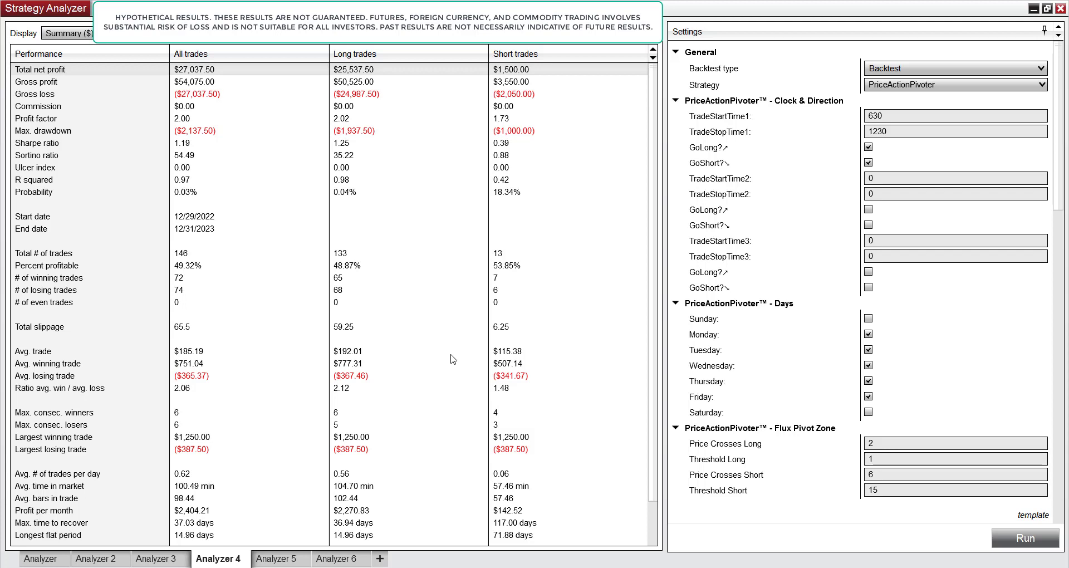
mouse_move(195, 291)
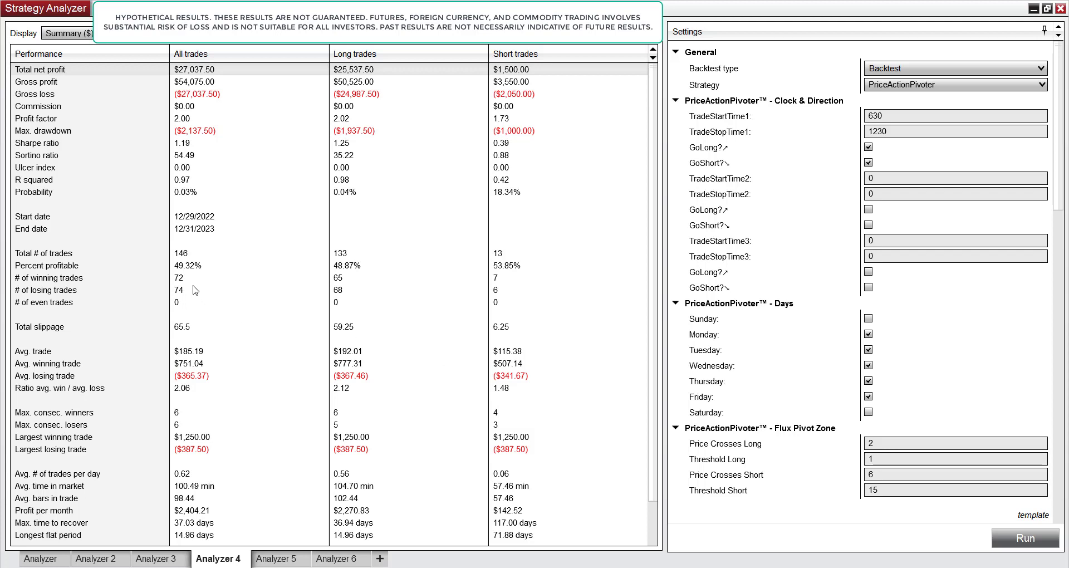
mouse_move(206, 265)
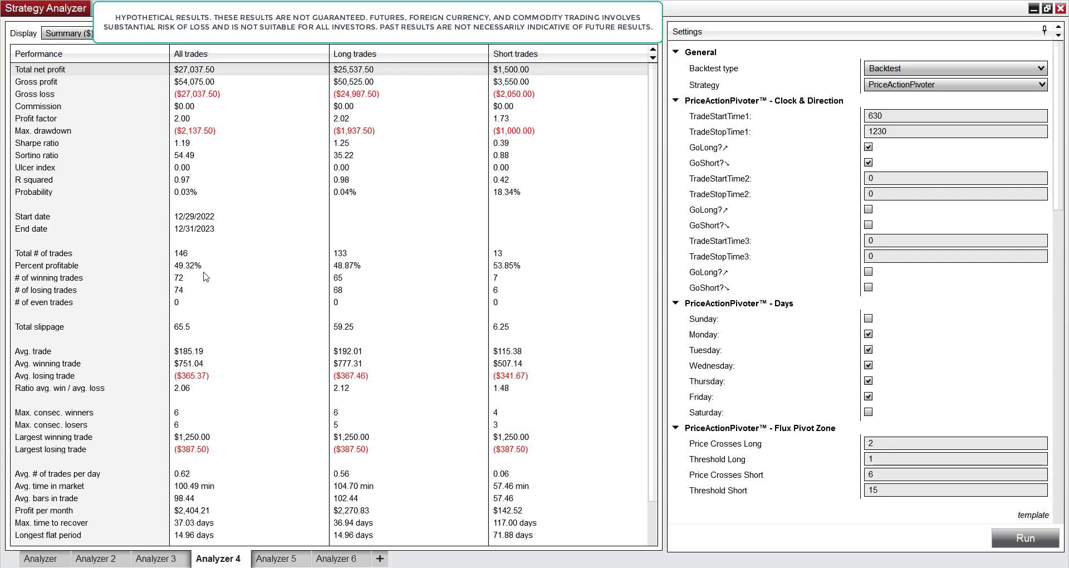
mouse_move(205, 261)
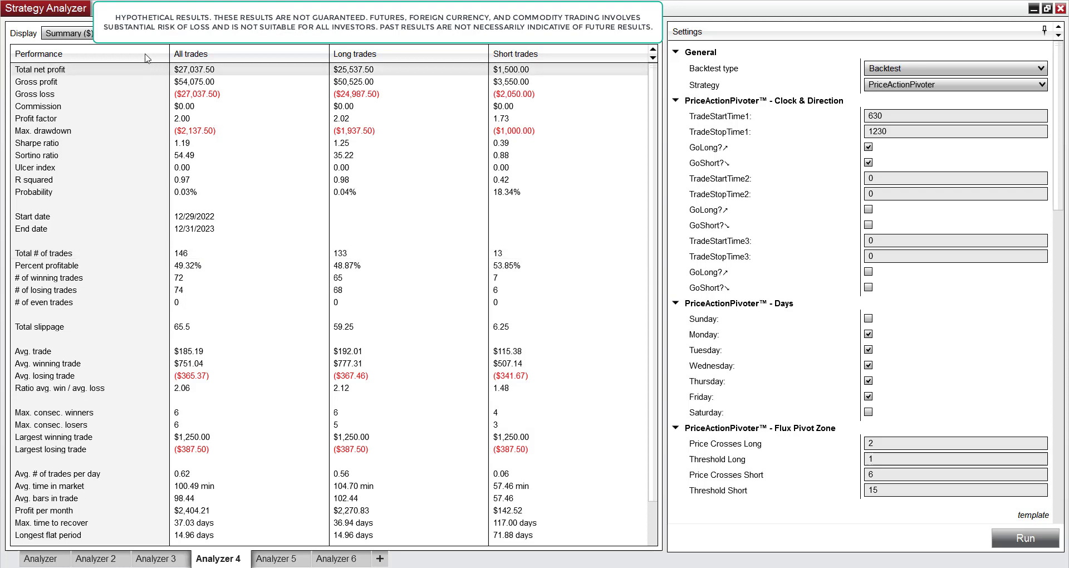
Set Display to Analysis for the daily breakdown and reopen the Display list.
left_click(65, 33)
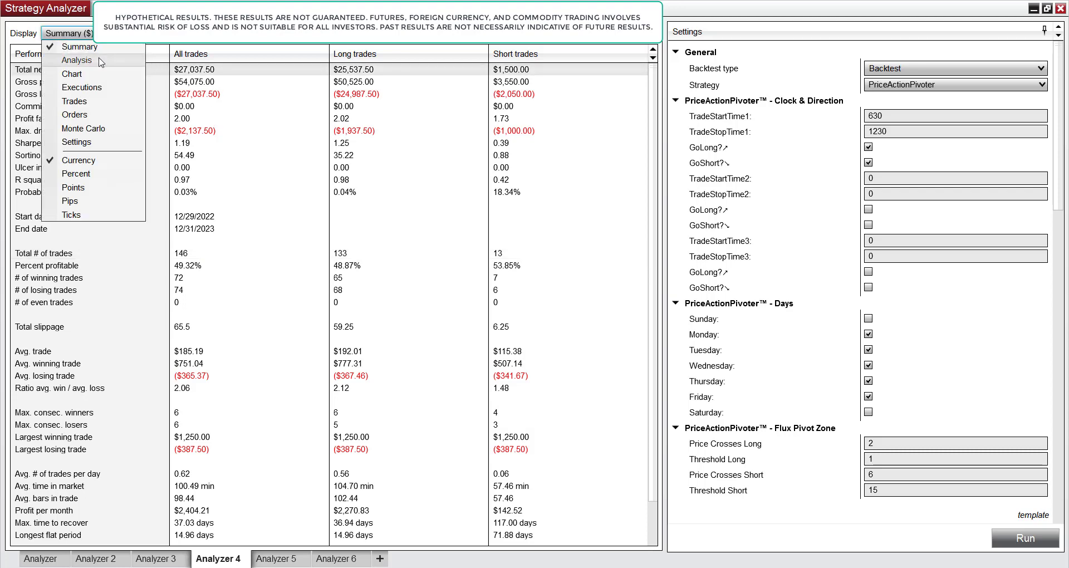
left_click(76, 61)
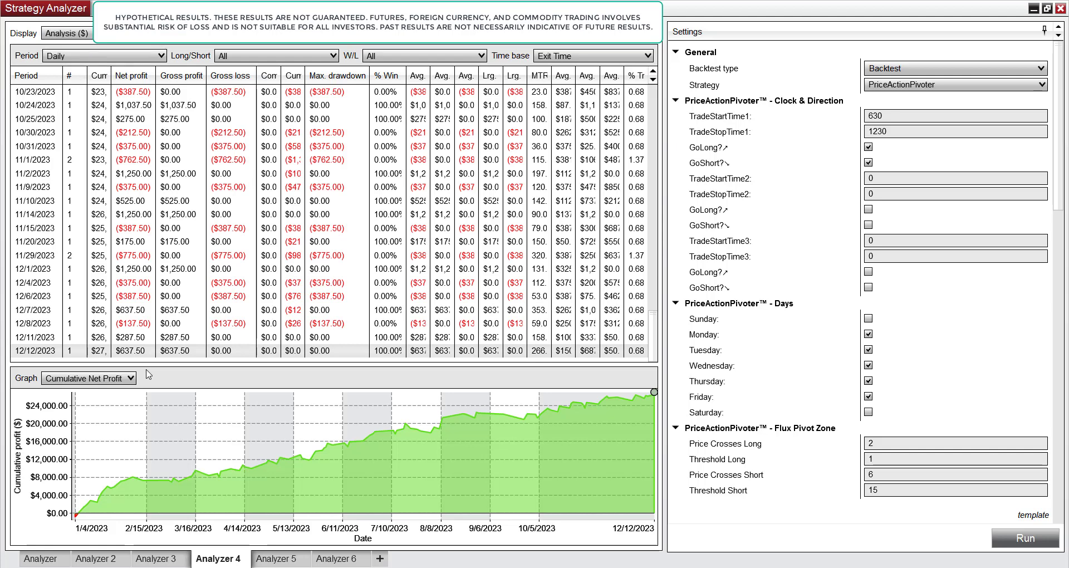
mouse_move(307, 364)
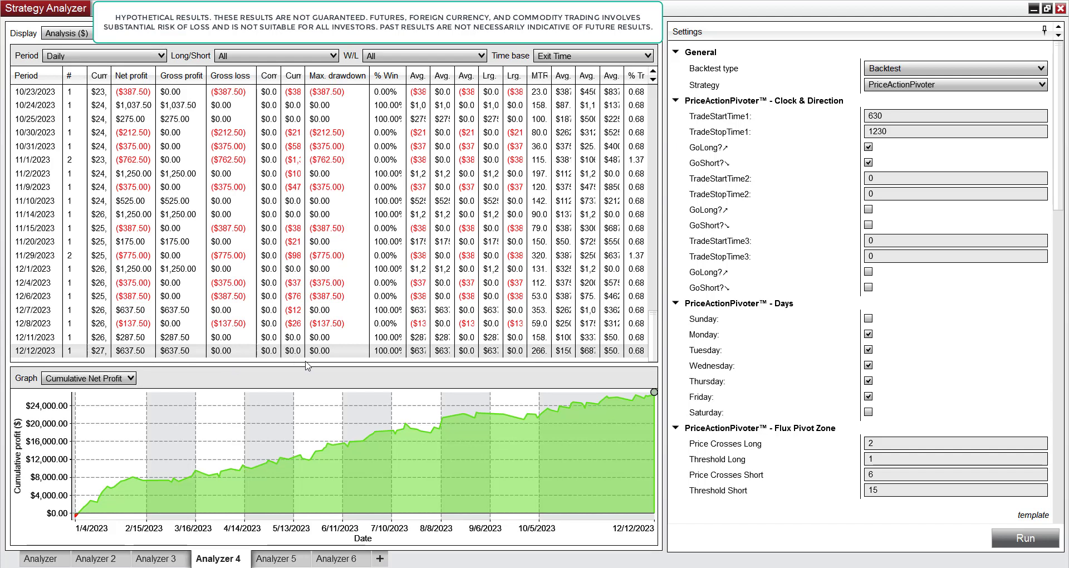
left_click(66, 33)
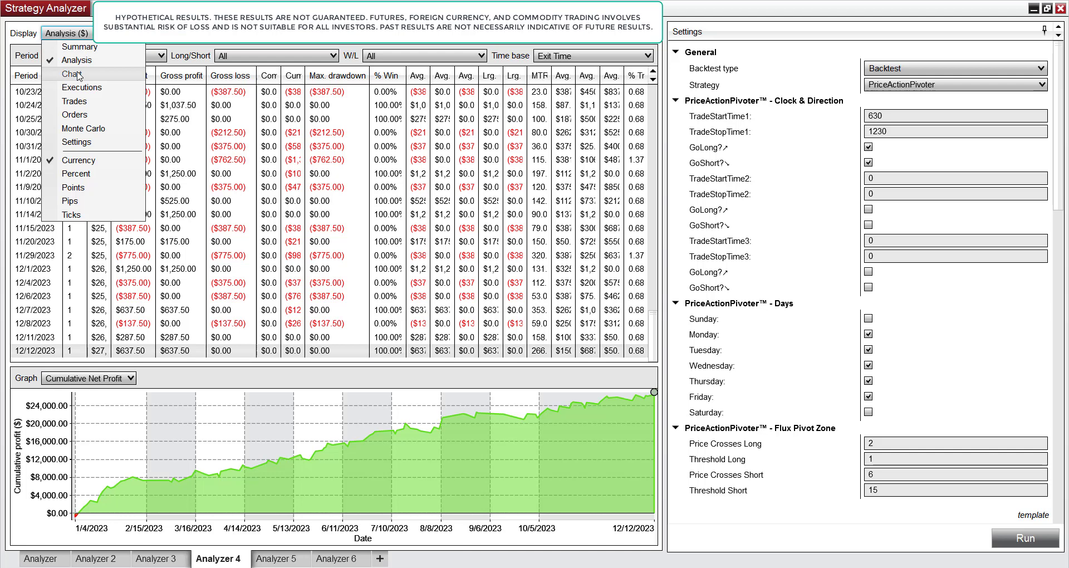
Show the 1-minute ES 03-24 trade chart and scroll toward the last trade's exit.
left_click(71, 73)
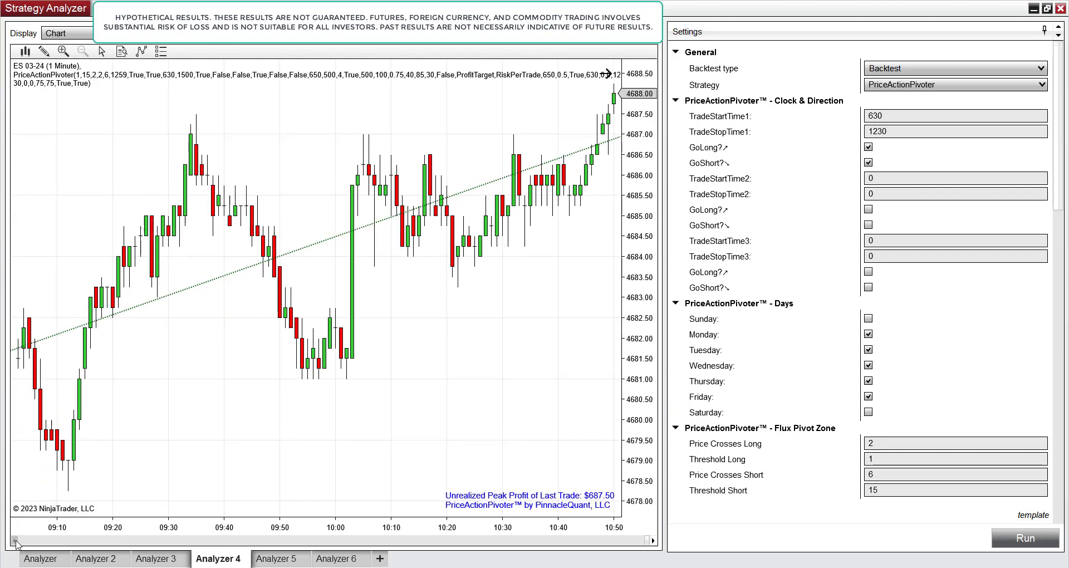
scroll("left", 3)
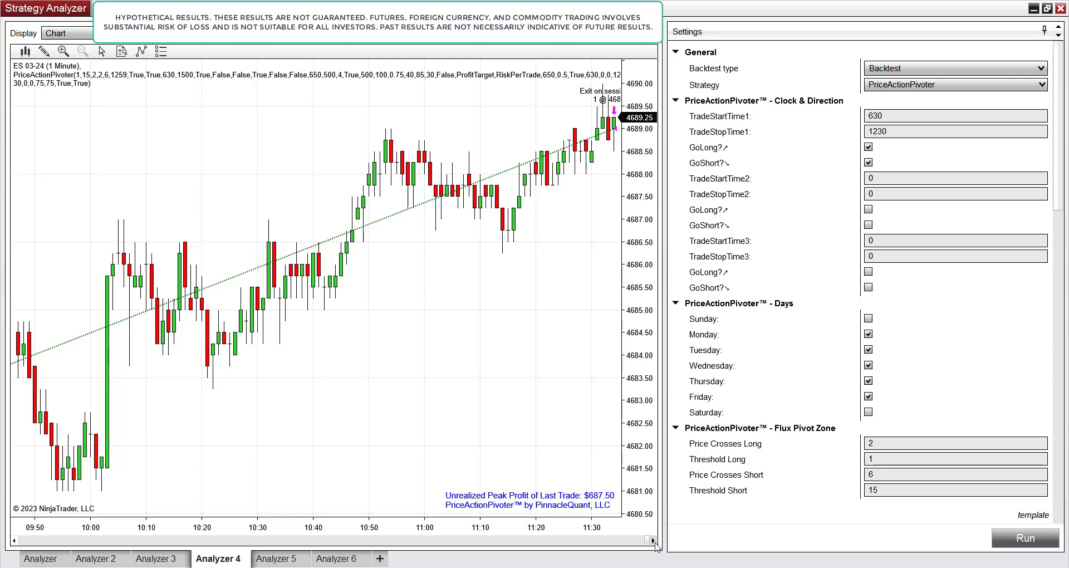
left_click(65, 33)
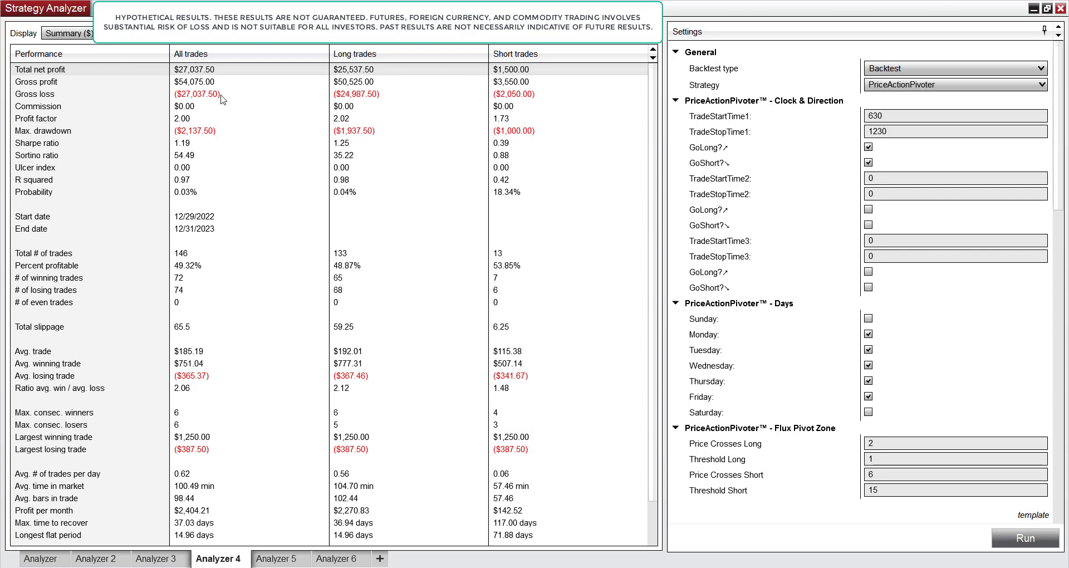
mouse_move(194, 227)
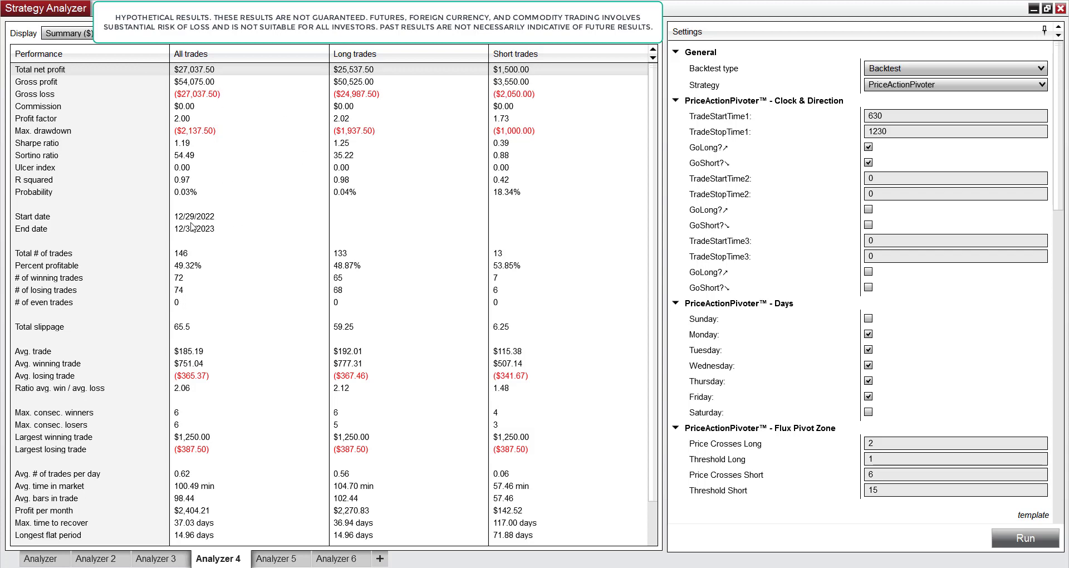
mouse_move(193, 227)
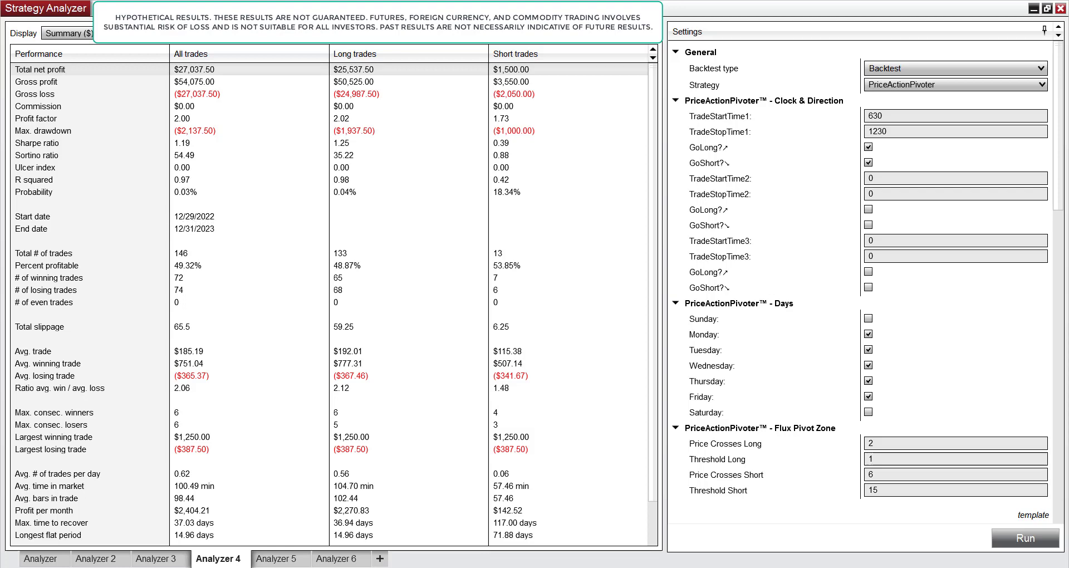
scroll("down", 3)
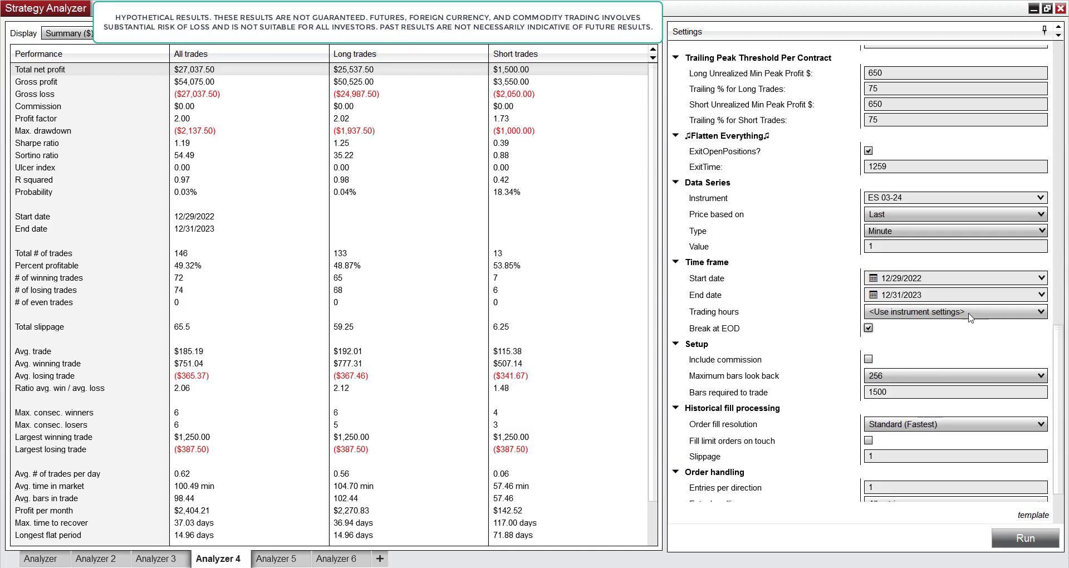
mouse_move(823, 410)
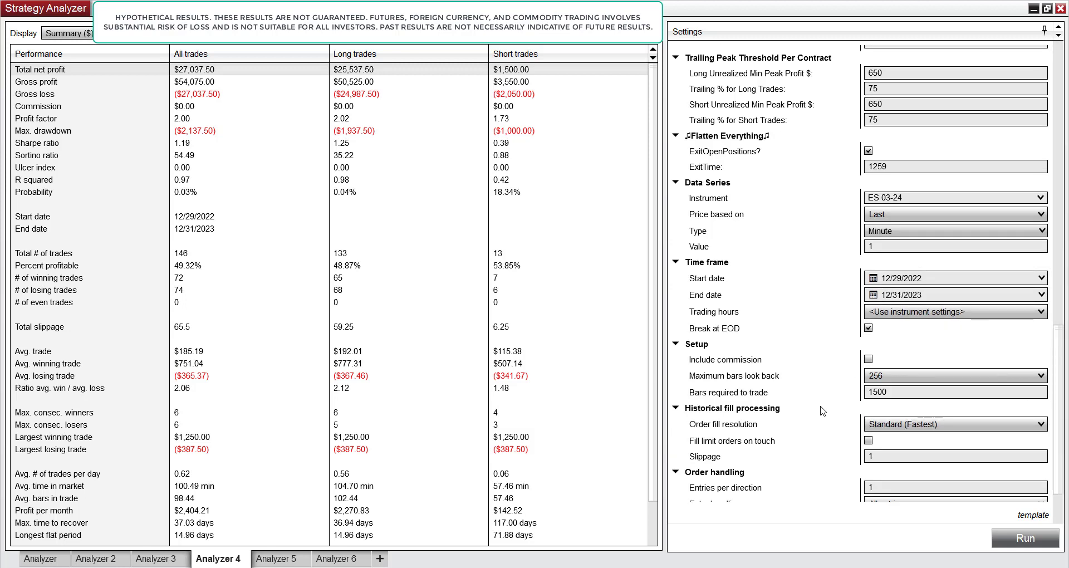
left_click(955, 294)
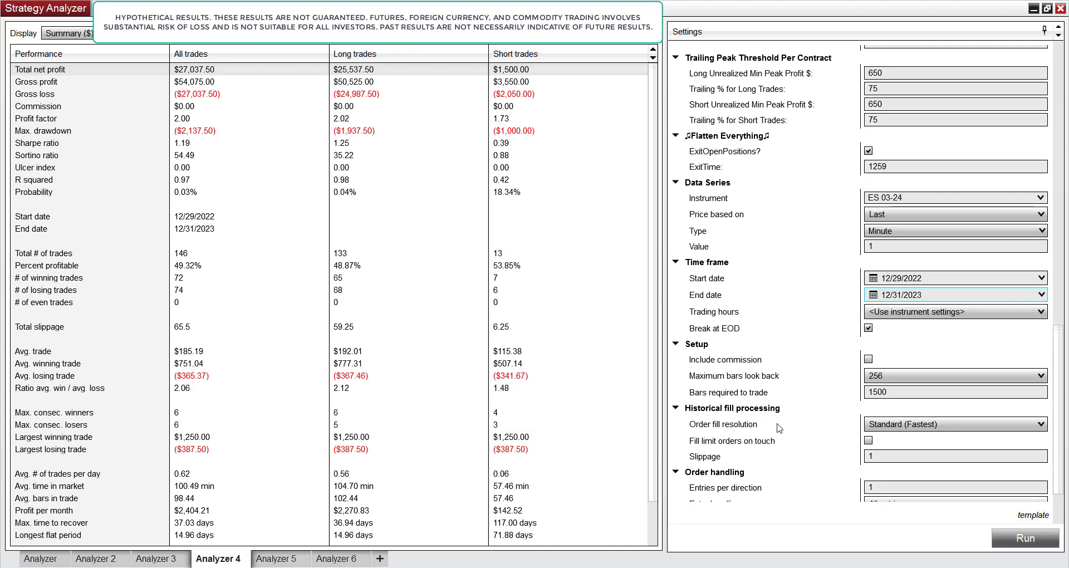
mouse_move(1049, 410)
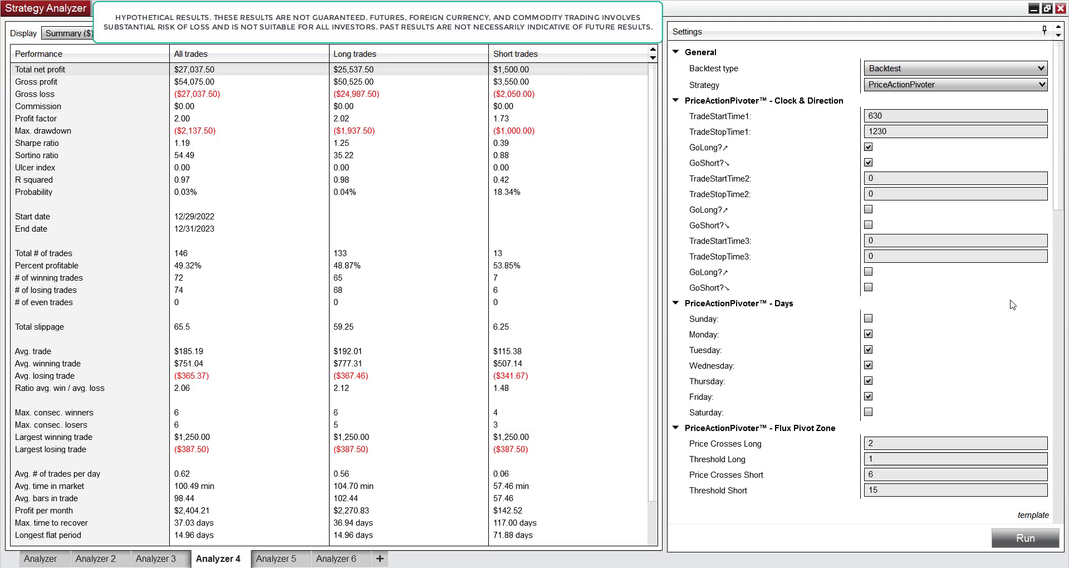
scroll("down", 3)
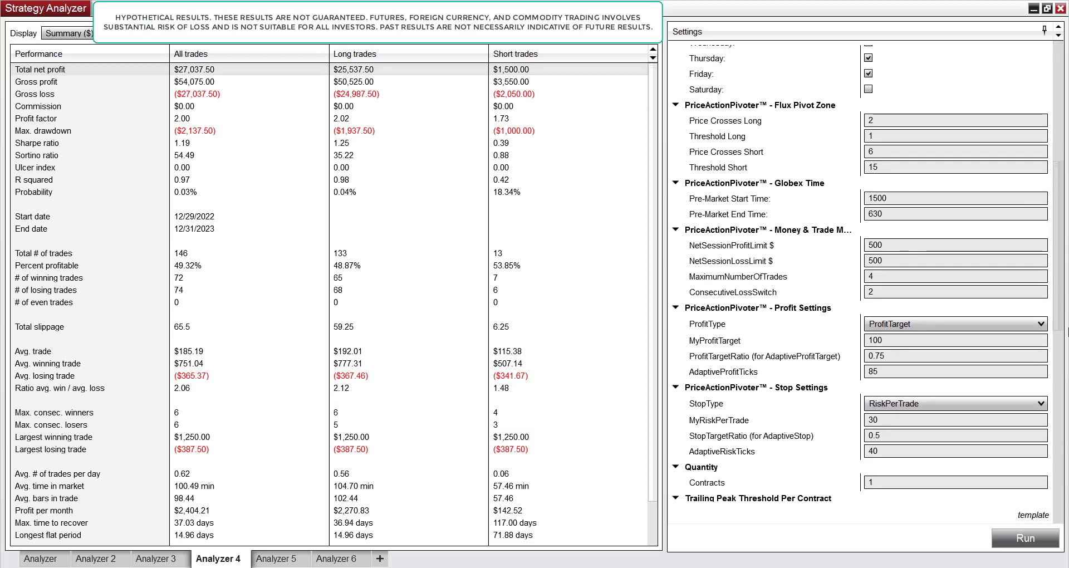
scroll("down", 3)
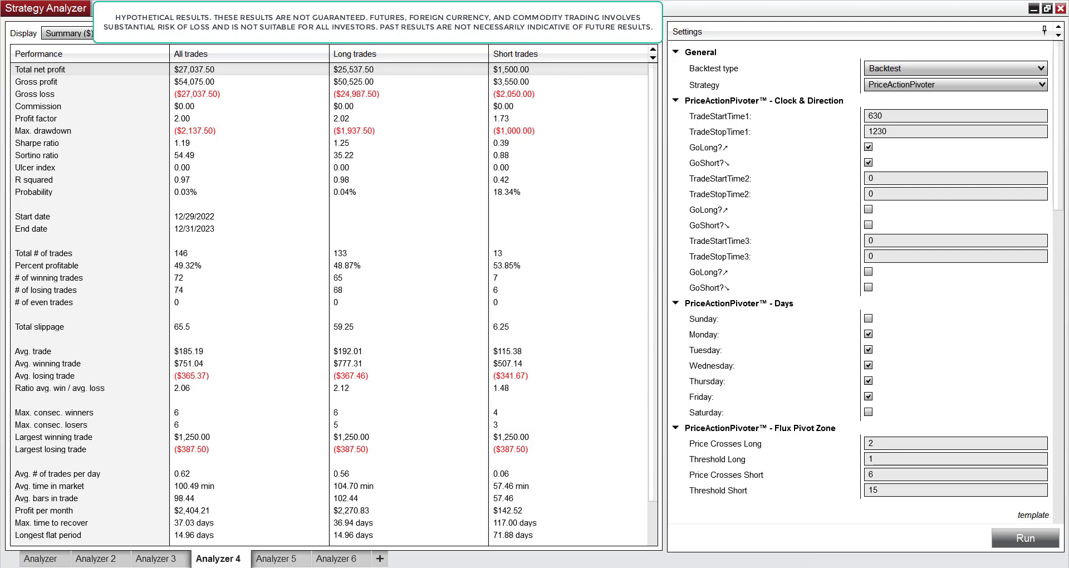
scroll("down", 3)
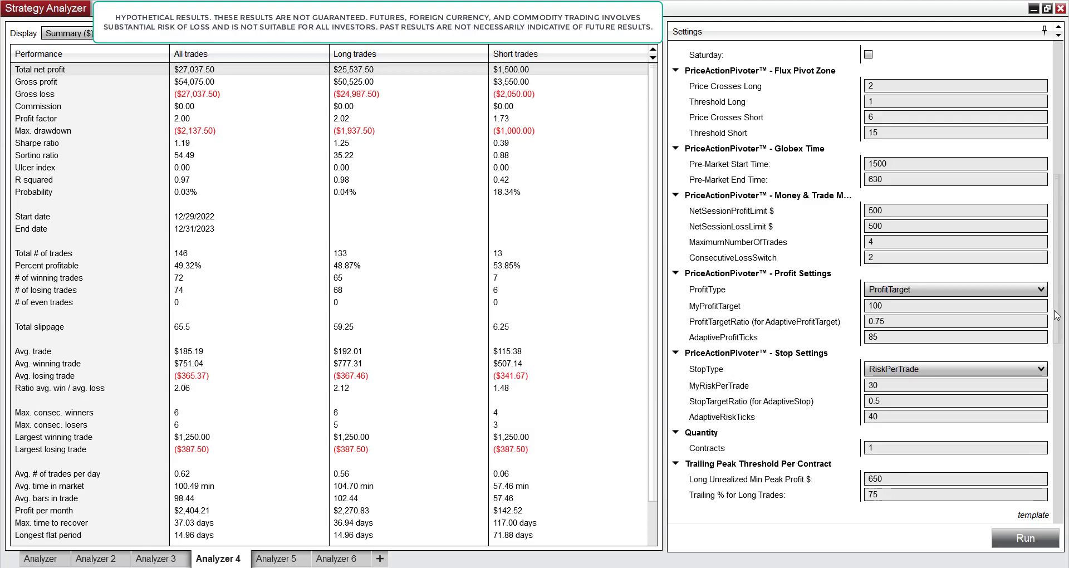
scroll("down", 3)
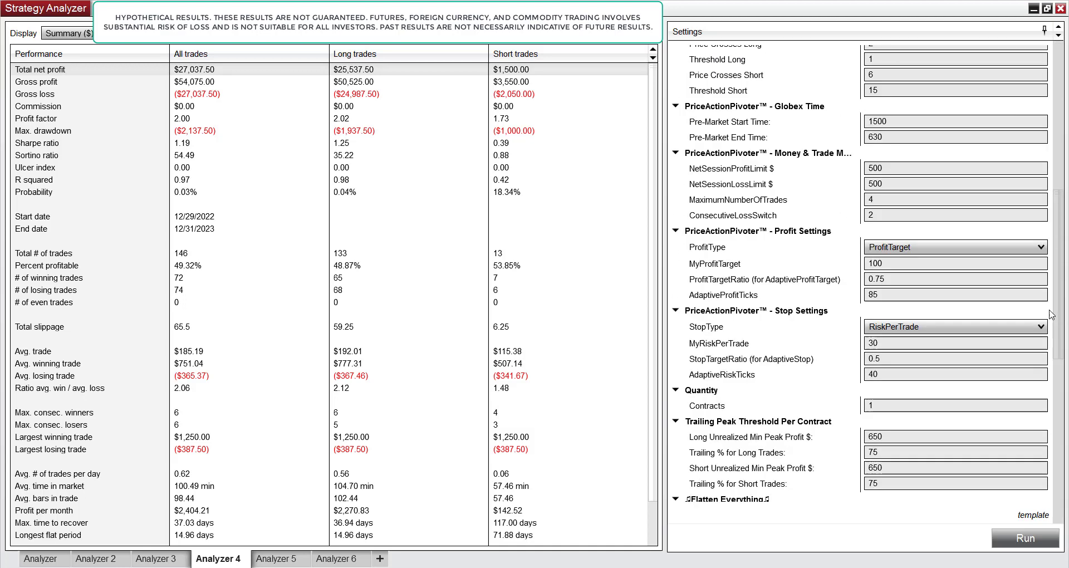
scroll("down", 3)
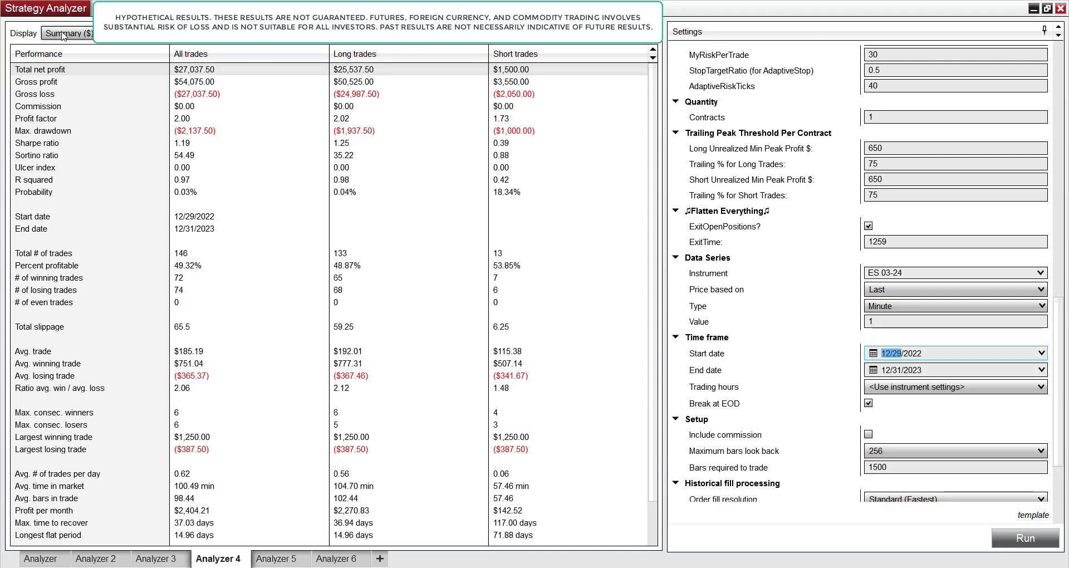
Switch to the Analysis view and set the Period to Monthly.
left_click(67, 33)
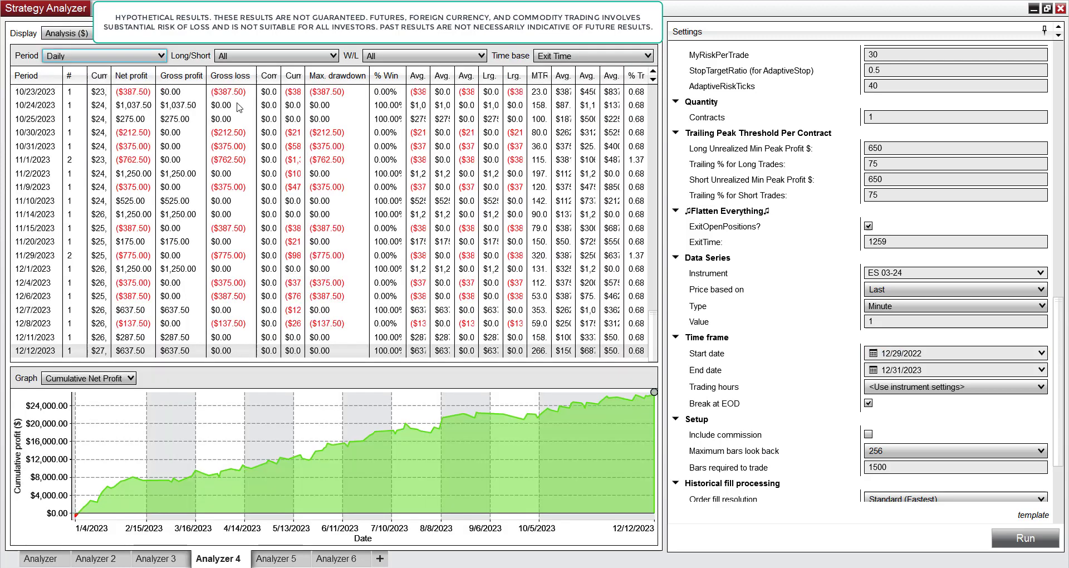
left_click(104, 55)
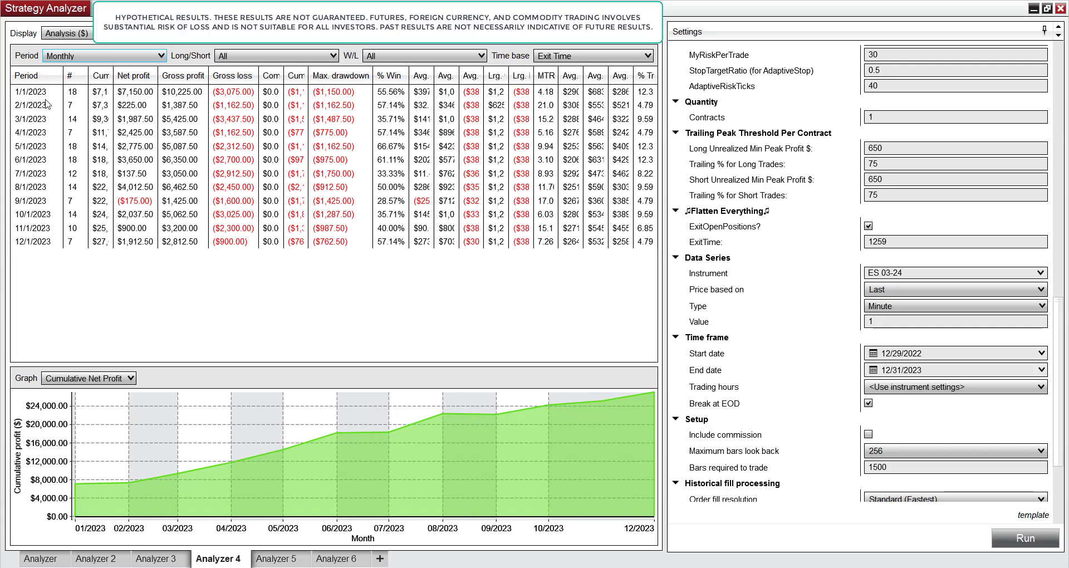
mouse_move(45, 103)
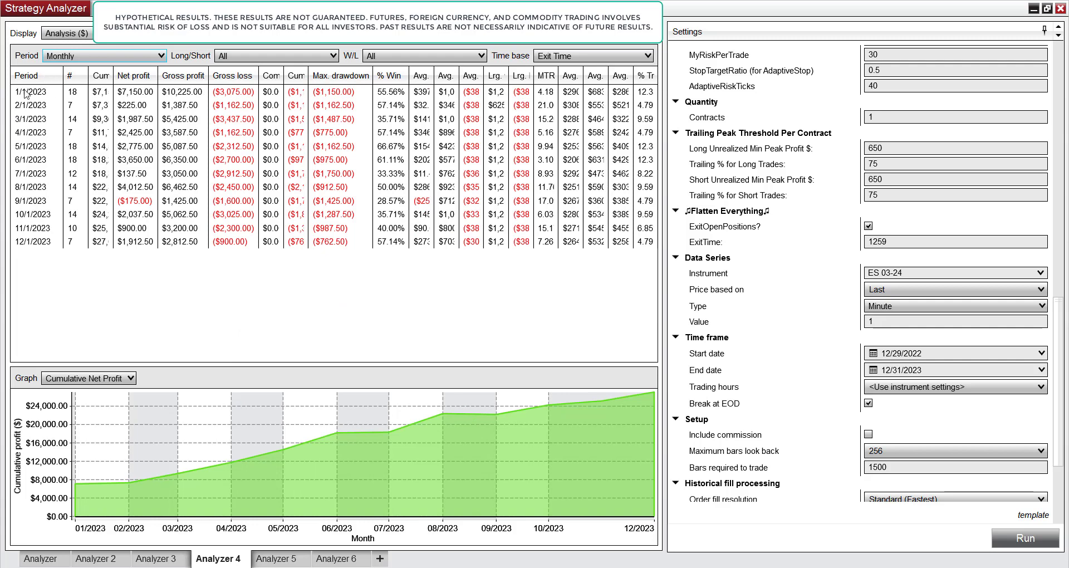
mouse_move(54, 162)
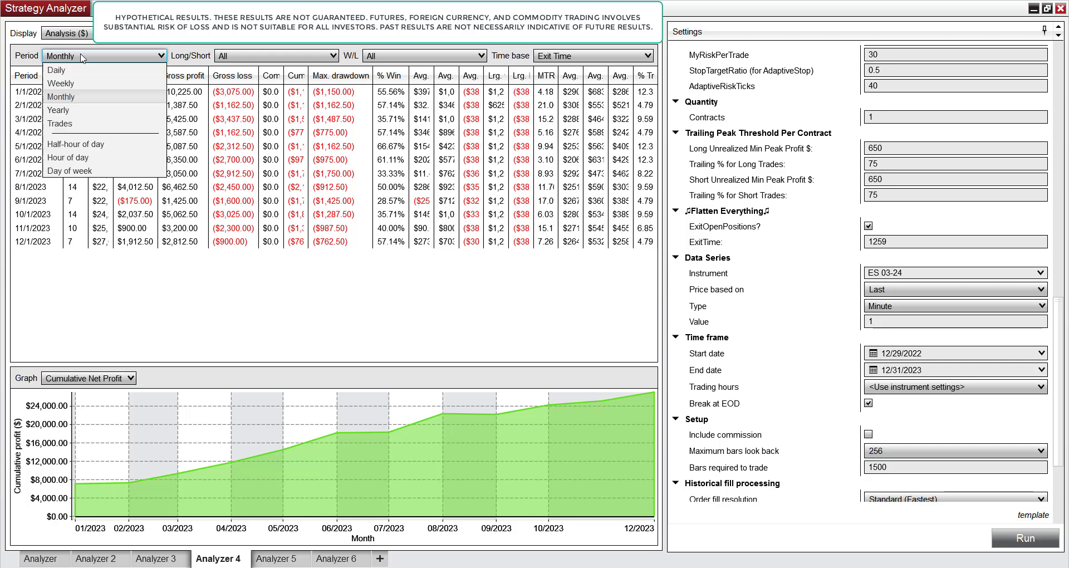
mouse_move(56, 70)
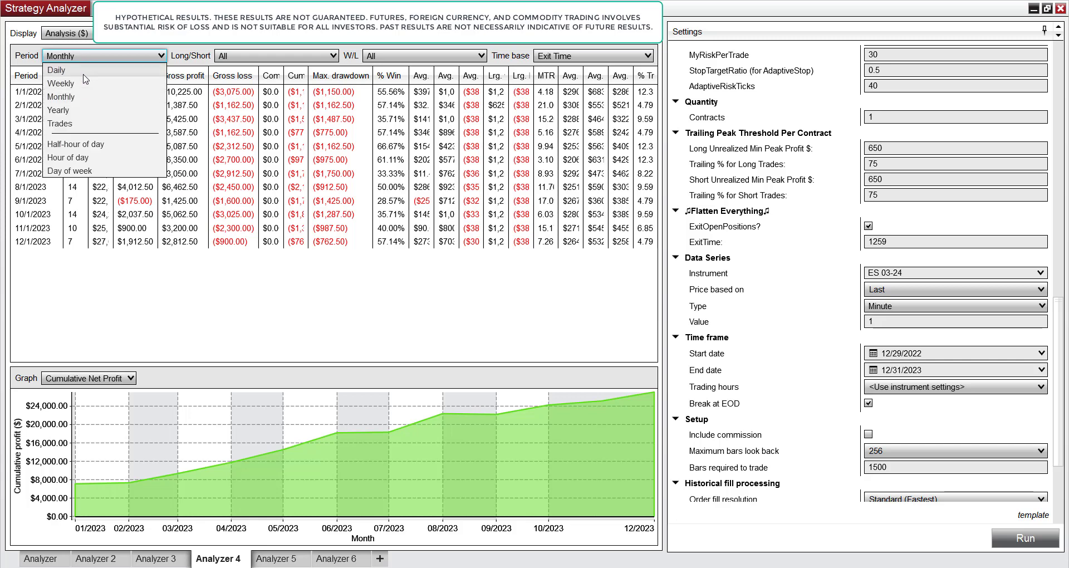
Set Period to Daily and scroll the daily rows down to mid-December 2023.
left_click(56, 70)
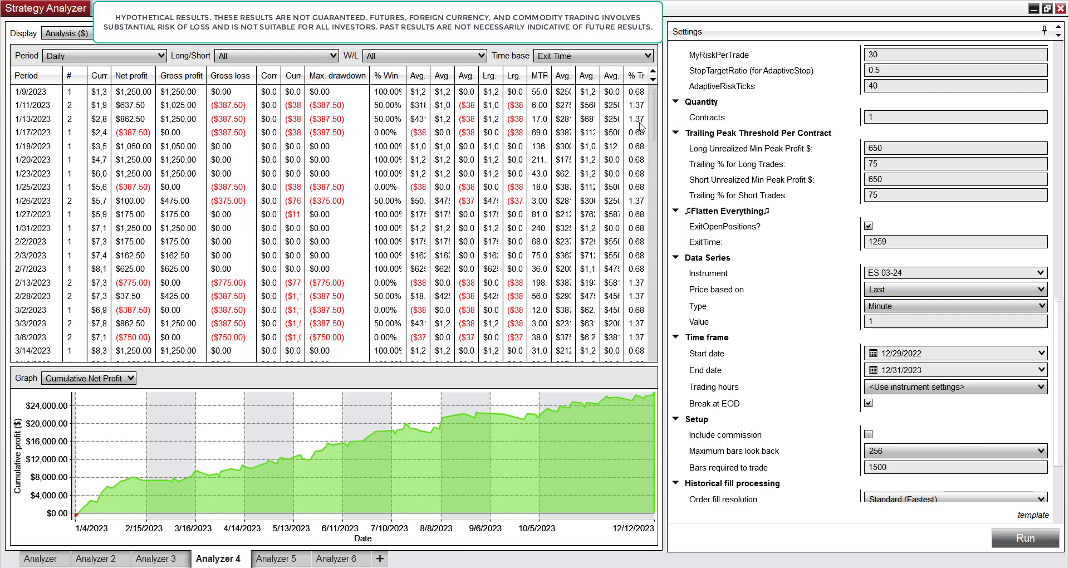
scroll("down", 3)
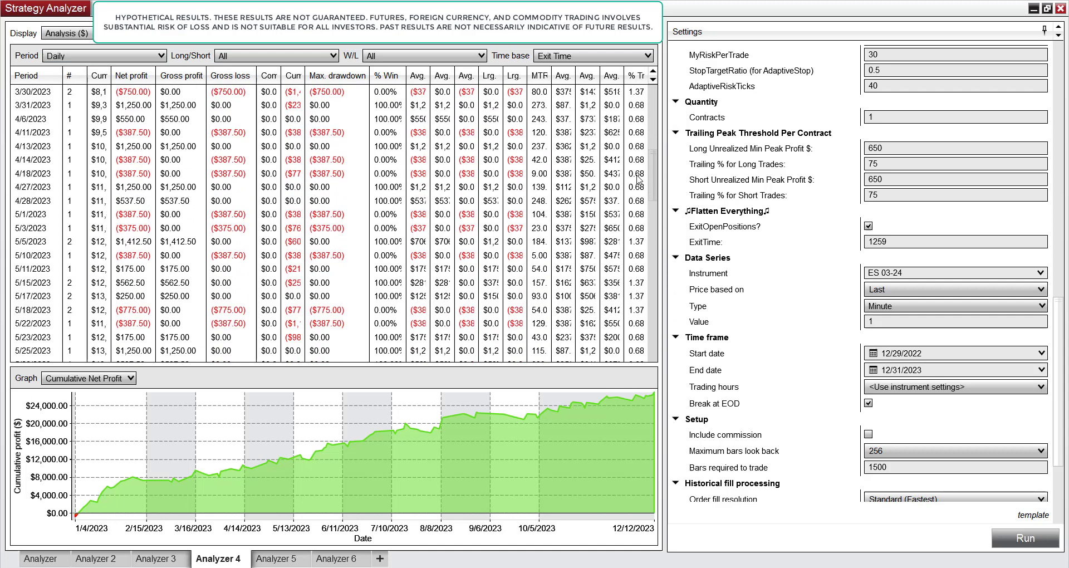
scroll("down", 3)
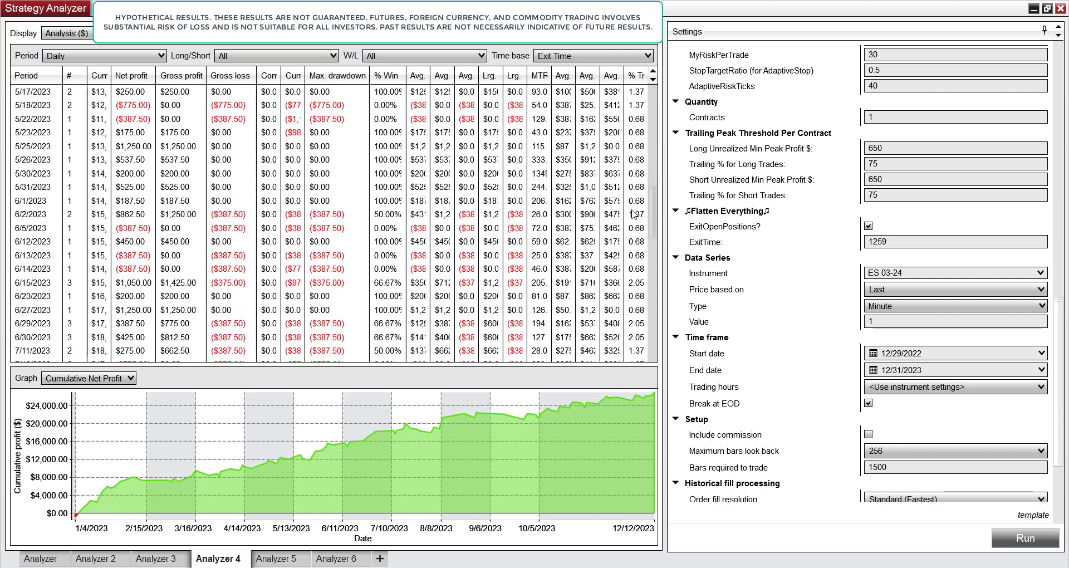
scroll("down", 3)
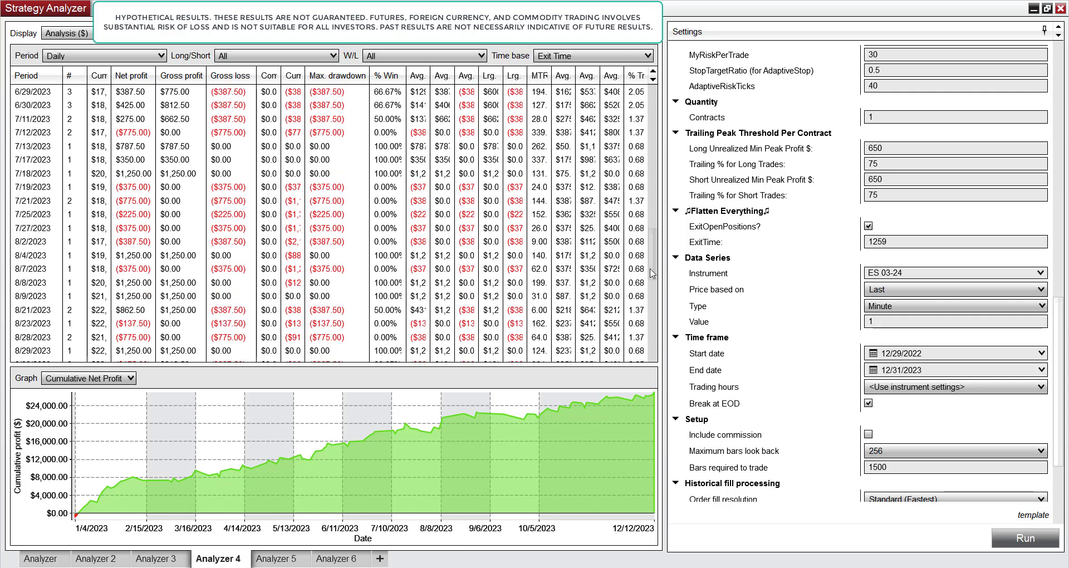
scroll("down", 3)
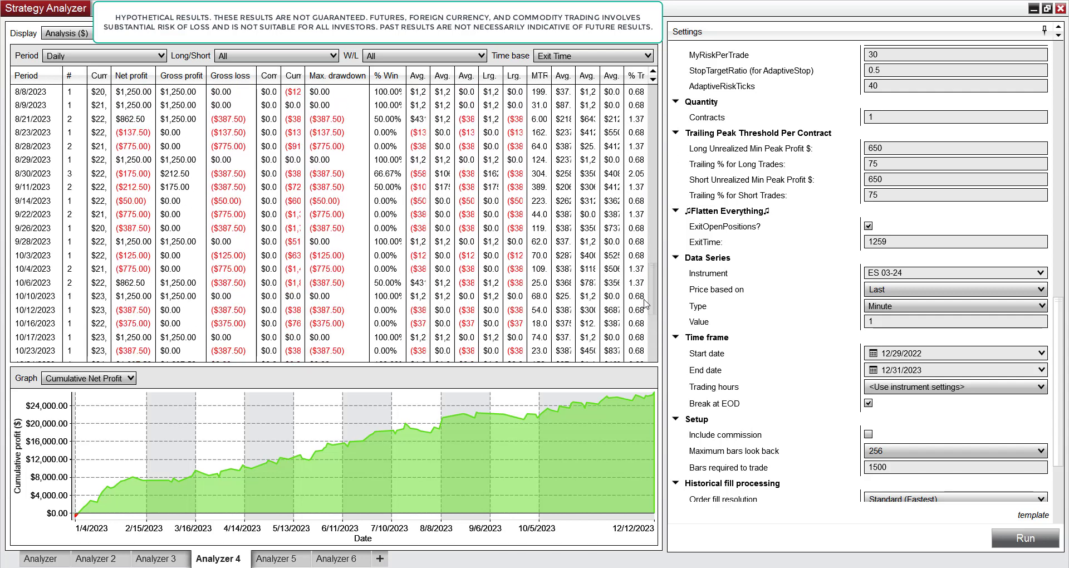
scroll("down", 3)
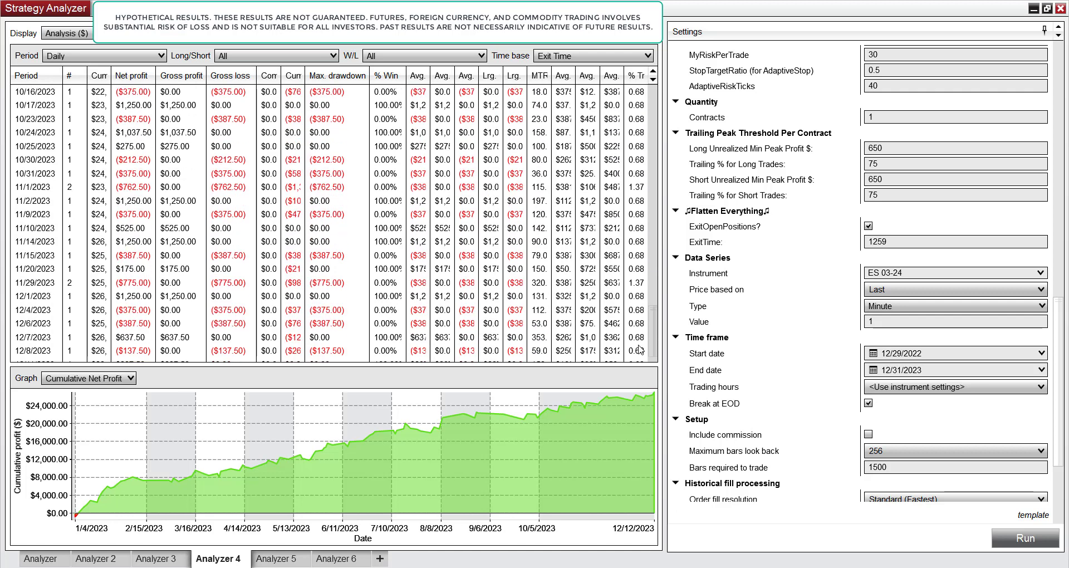
scroll("down", 3)
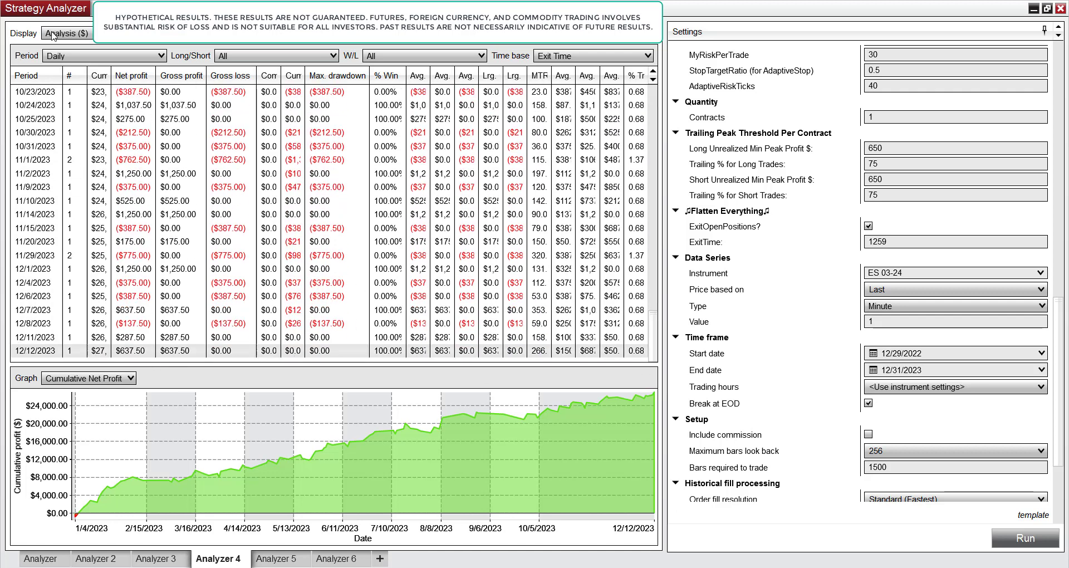
Set Display to Summary, showing $27,037.50 net profit over 146 trades.
left_click(66, 33)
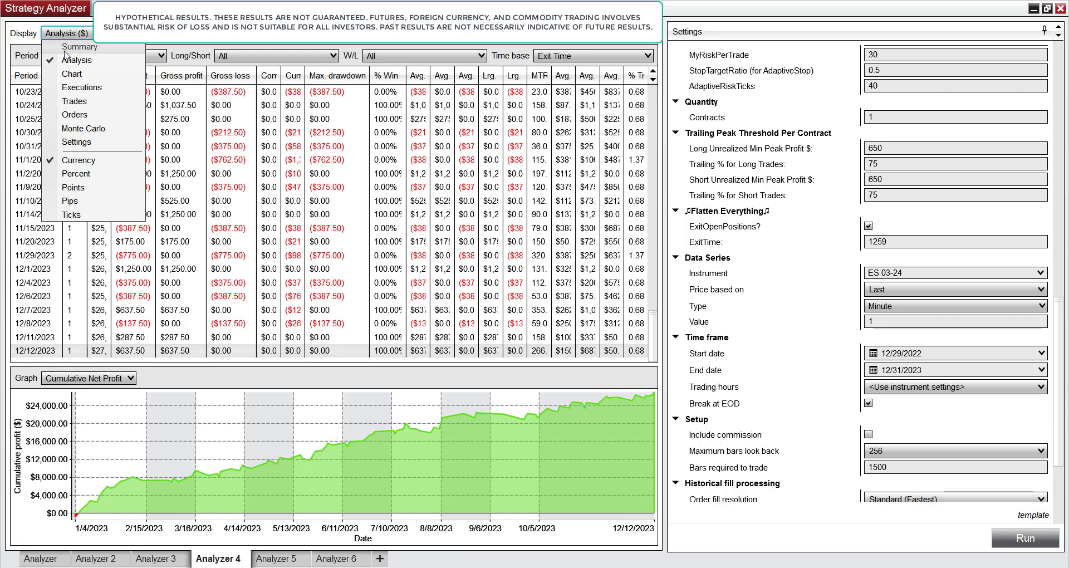
left_click(79, 46)
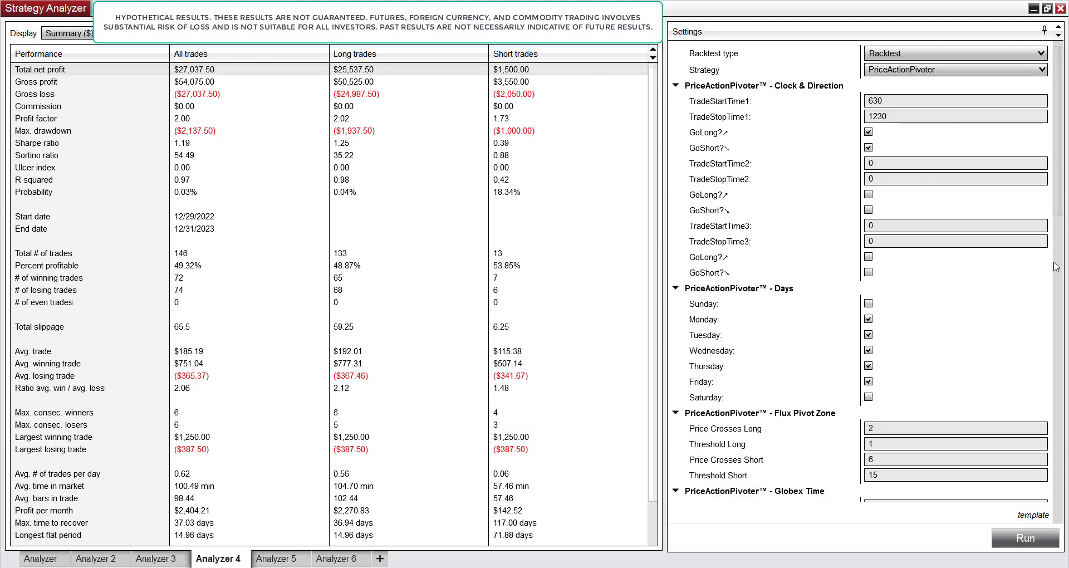
Scroll Settings to Quantity and enter 20 in the Contracts field.
scroll("down", 3)
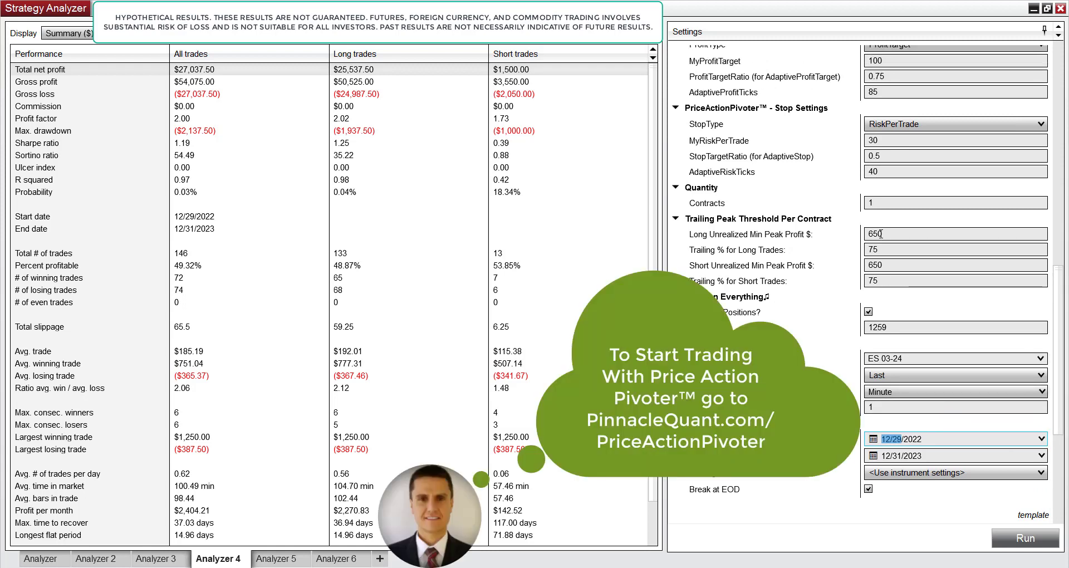
left_click(955, 203)
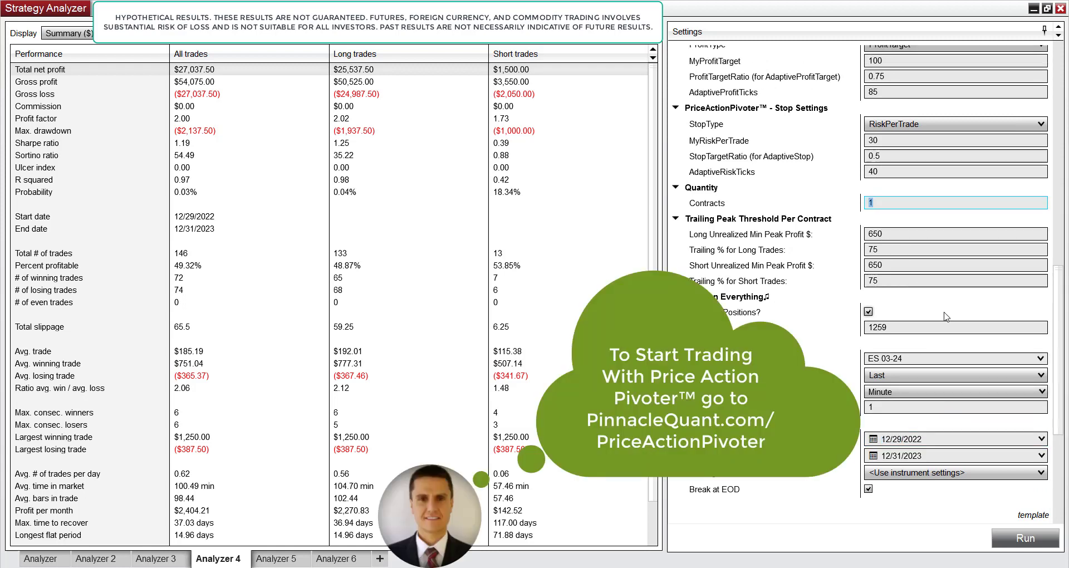
mouse_move(936, 310)
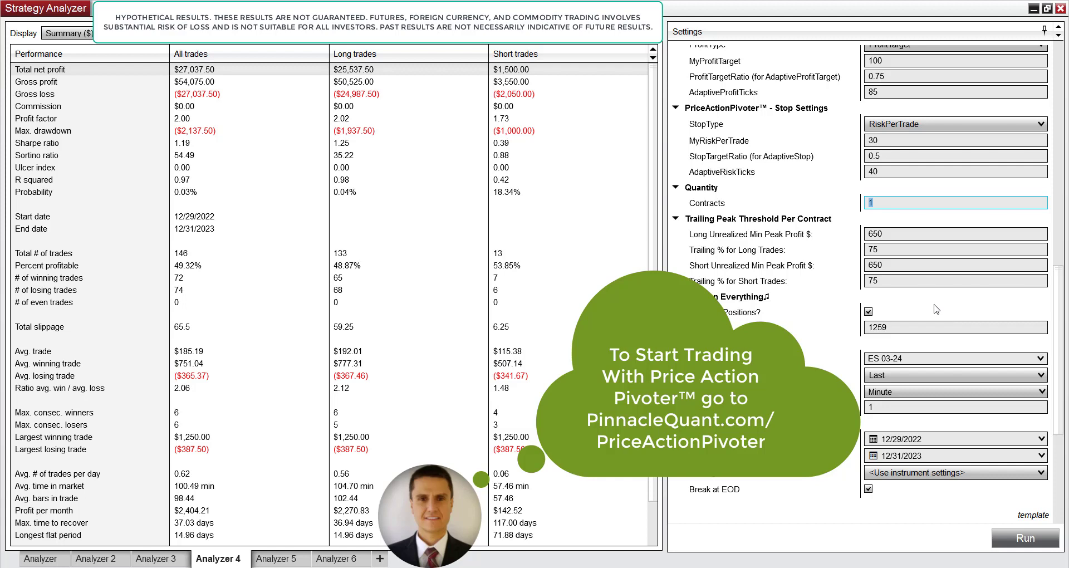
type("20")
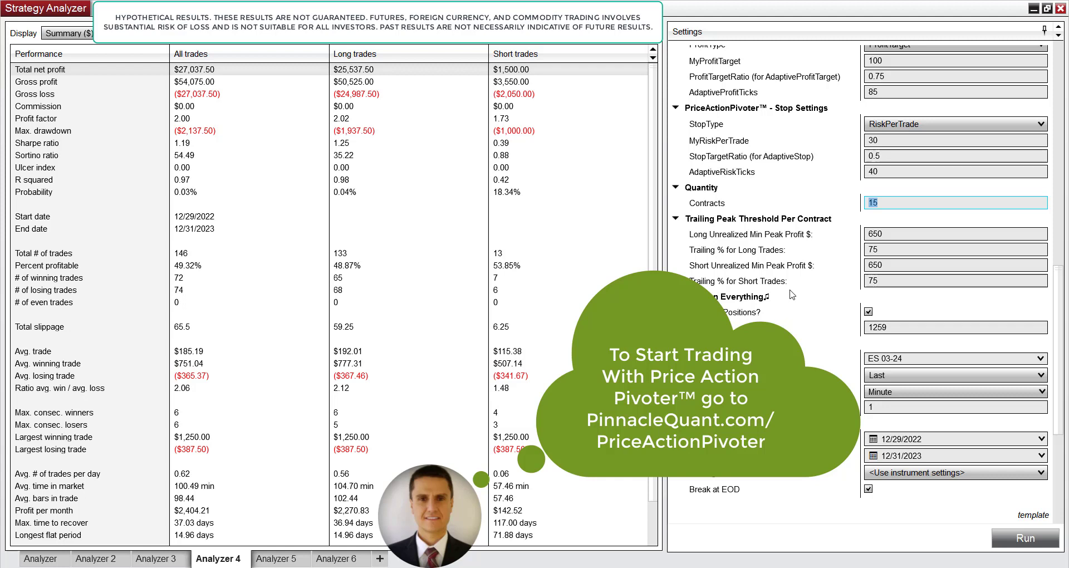
mouse_move(790, 289)
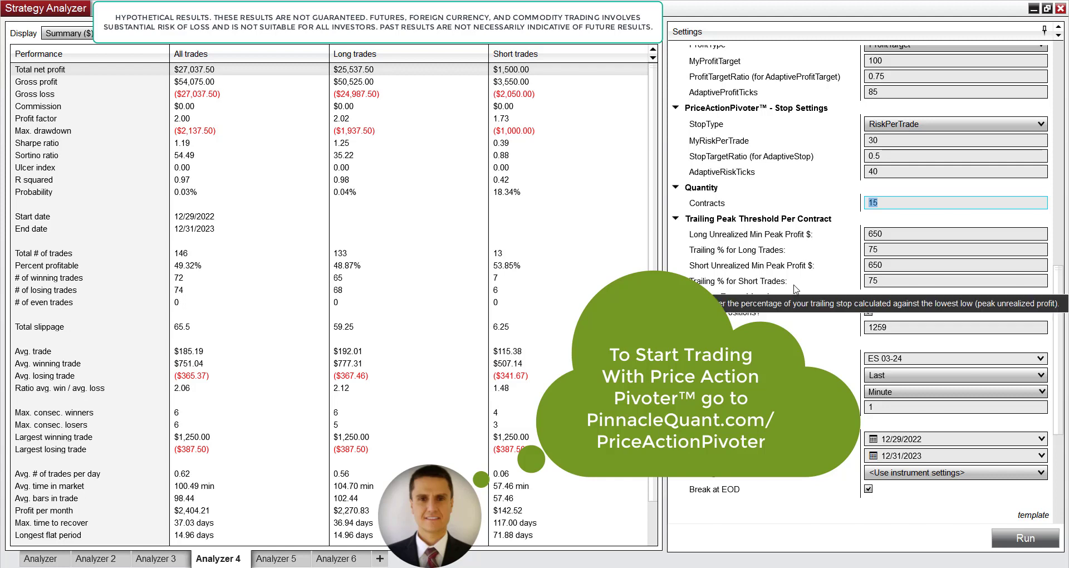